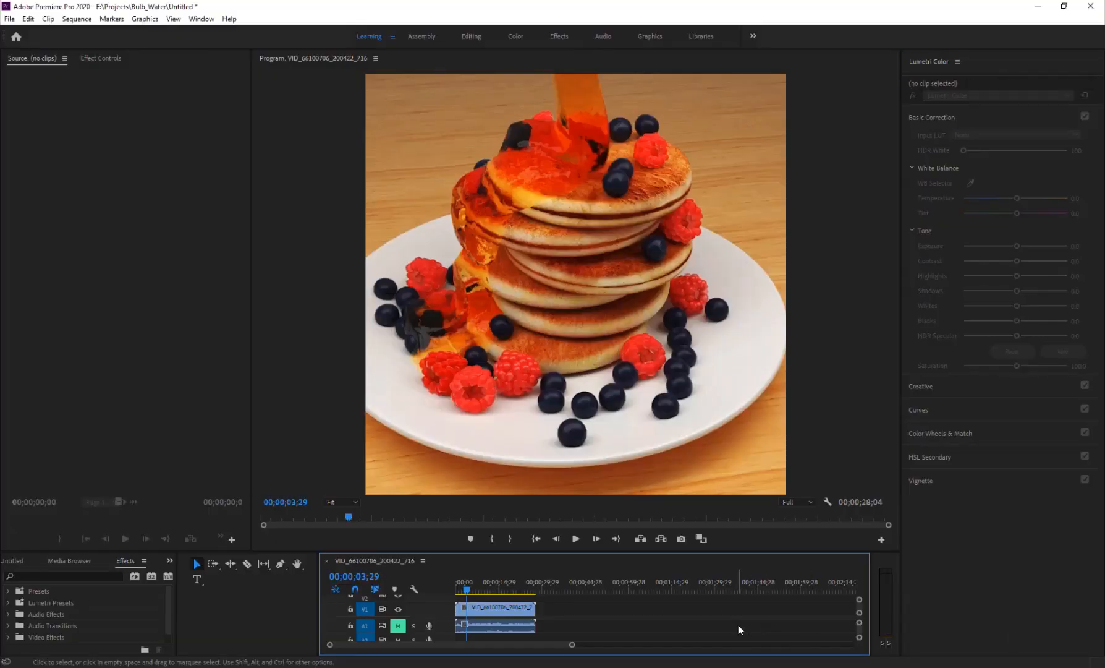
pyautogui.moveTo(661, 607)
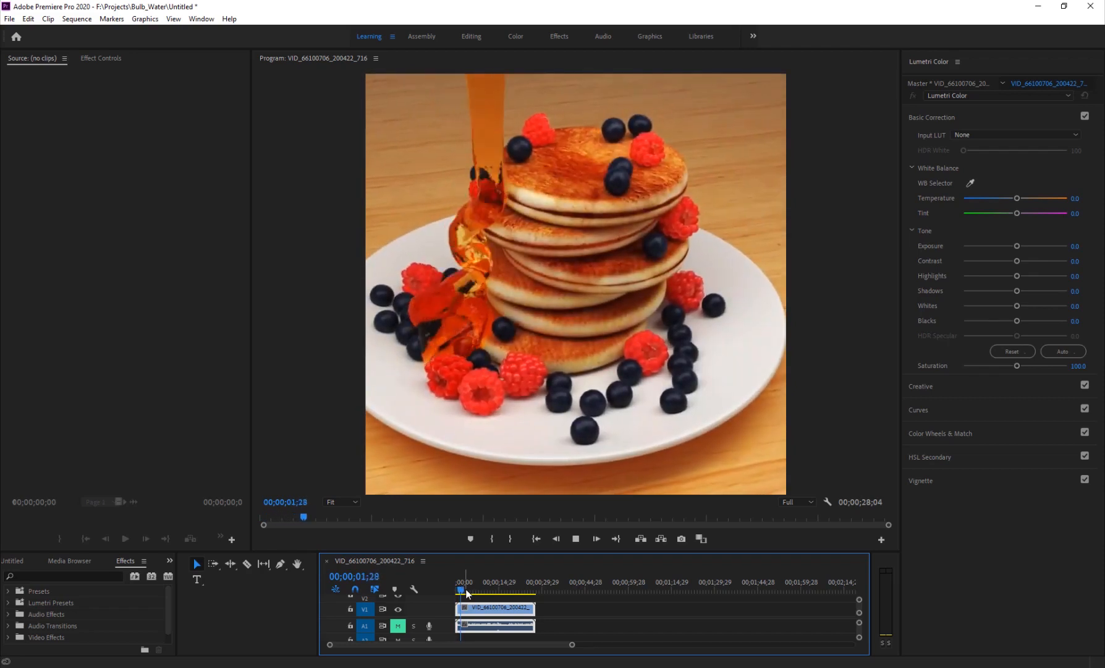
# Scroll FX Maniac's Patreon page through the $5, $10 and $15 tiers and About section.
pyautogui.click(467, 589)
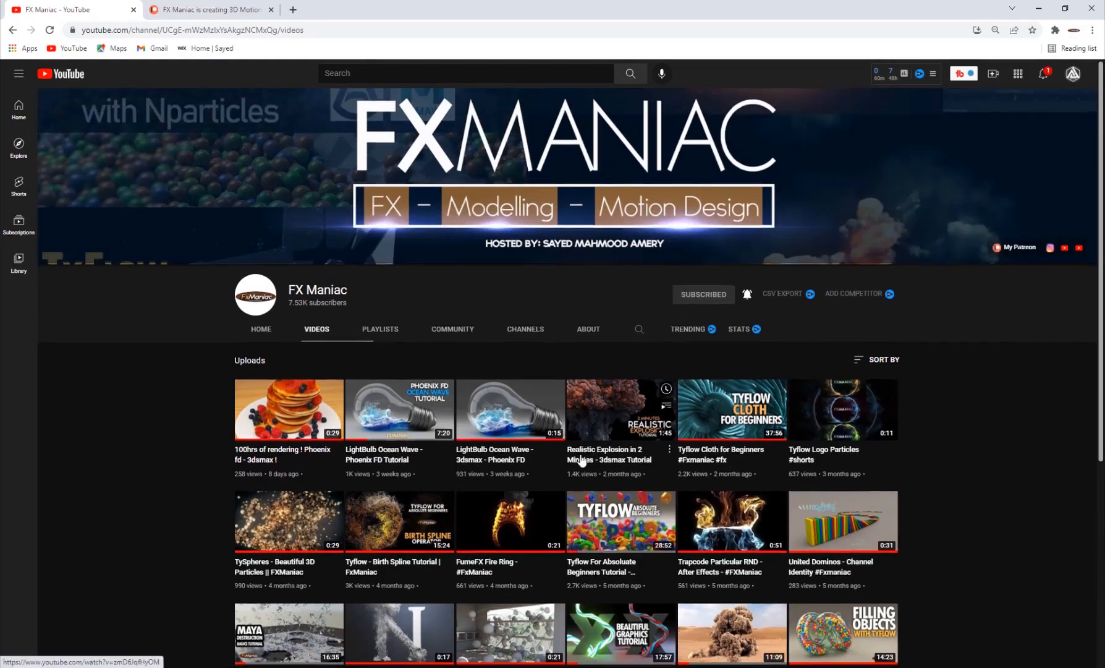
pyautogui.scroll(-3)
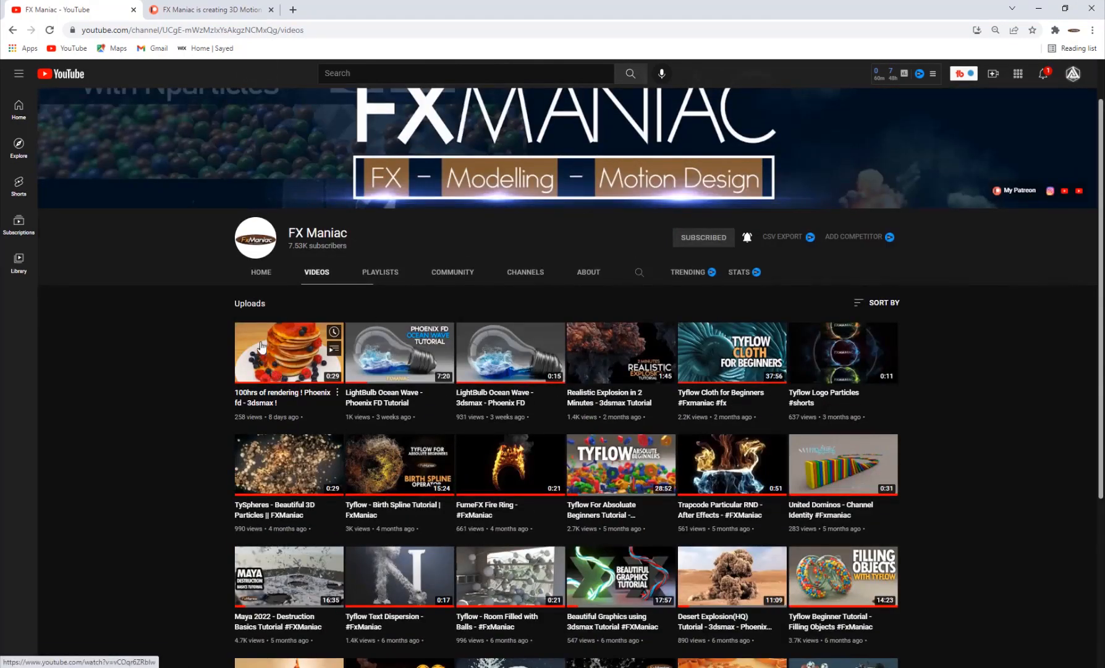
pyautogui.moveTo(726, 242)
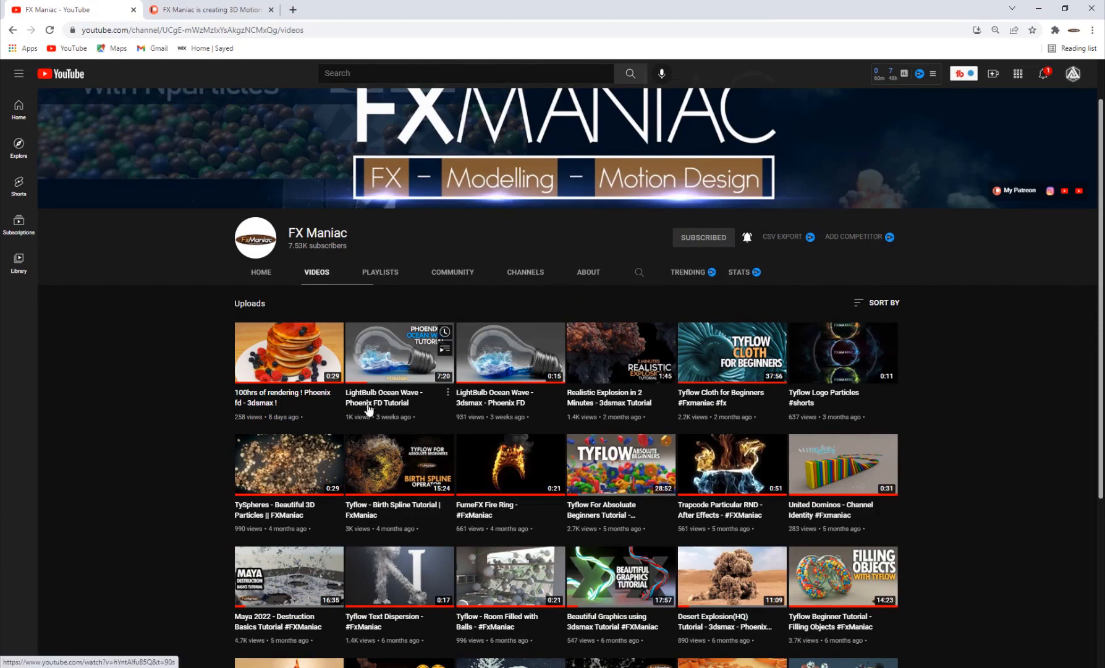
pyautogui.moveTo(269, 203)
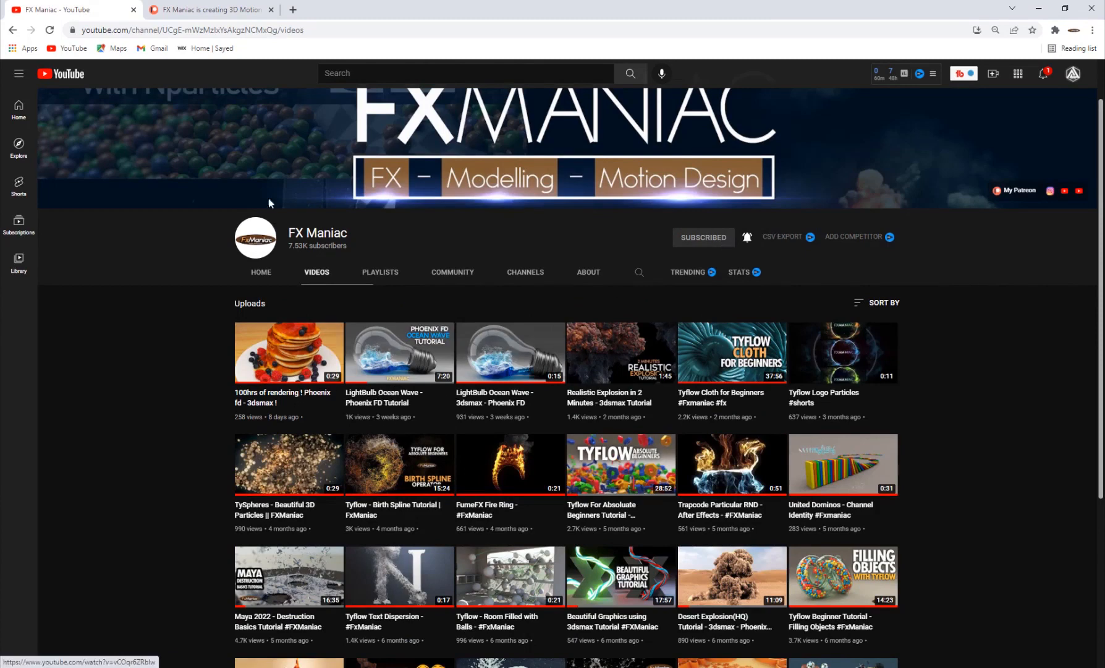
pyautogui.click(204, 9)
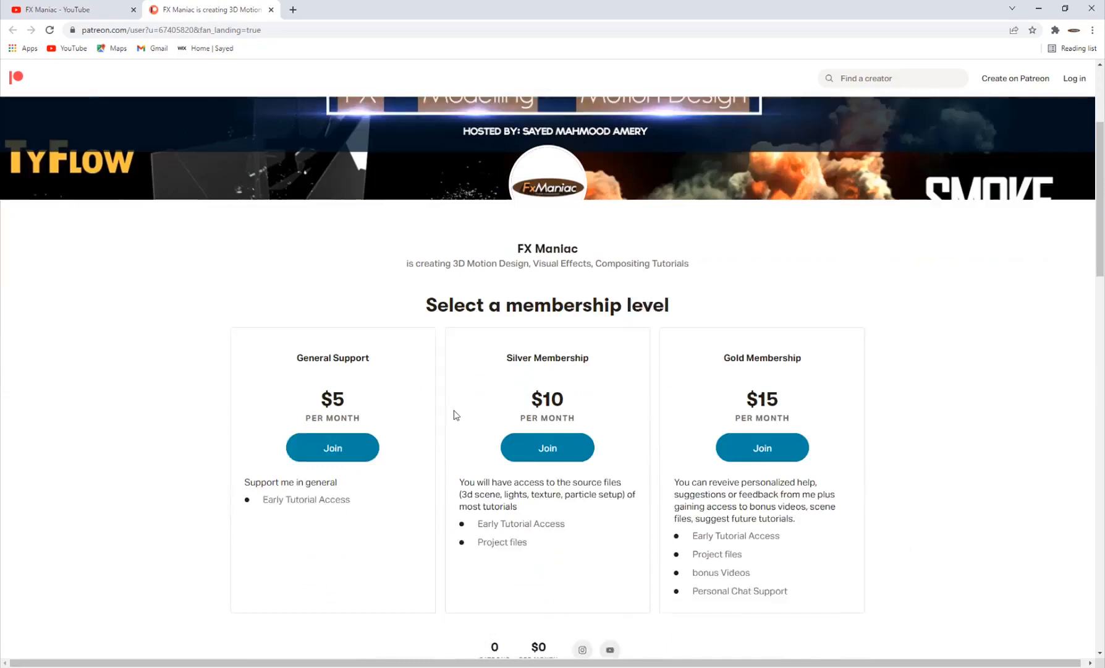
pyautogui.scroll(-3)
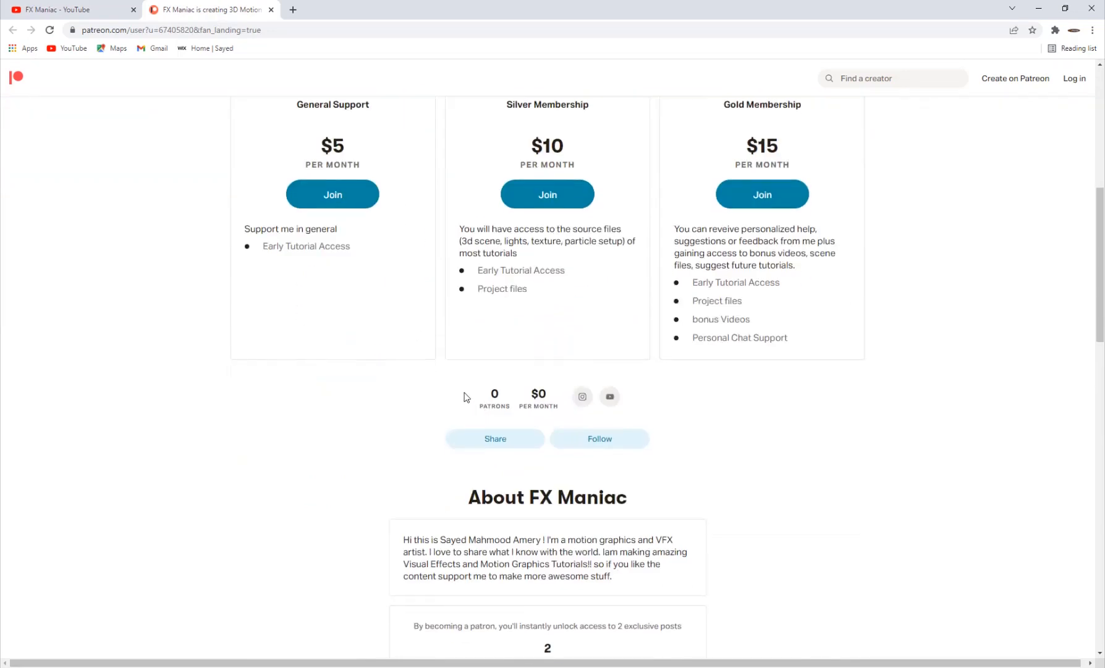
pyautogui.scroll(3)
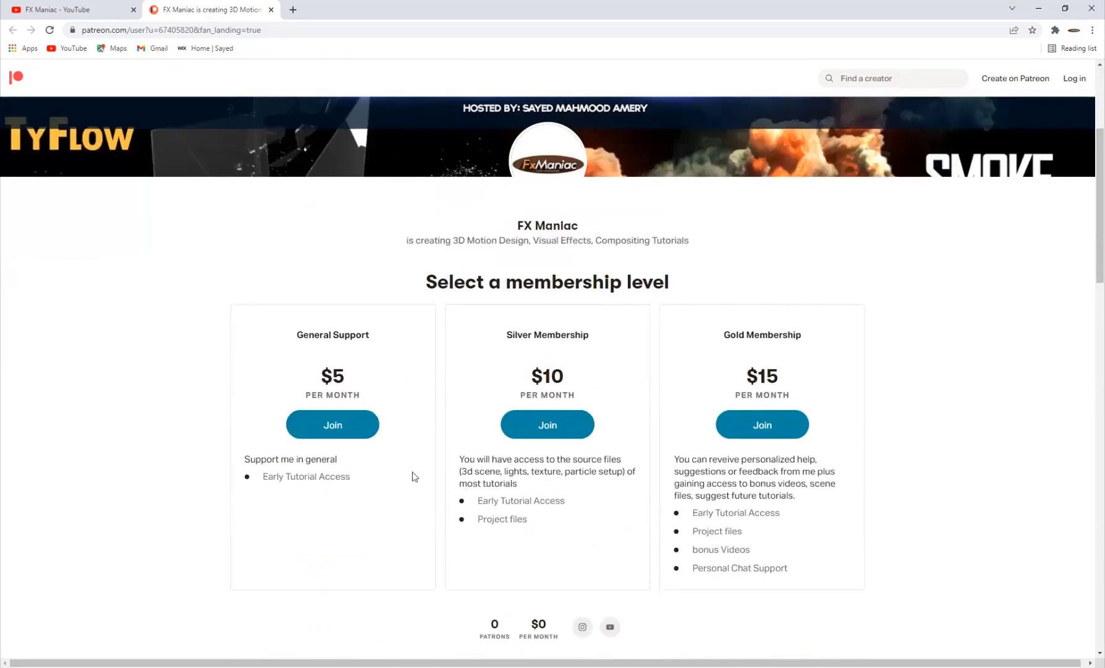
pyautogui.scroll(-3)
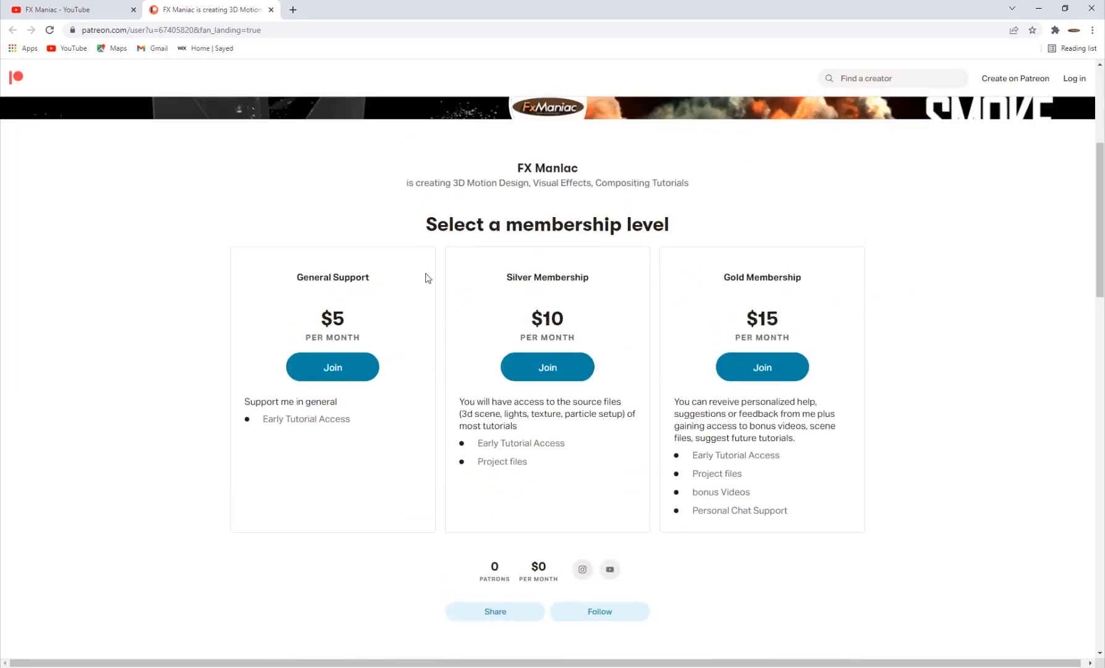
pyautogui.scroll(-3)
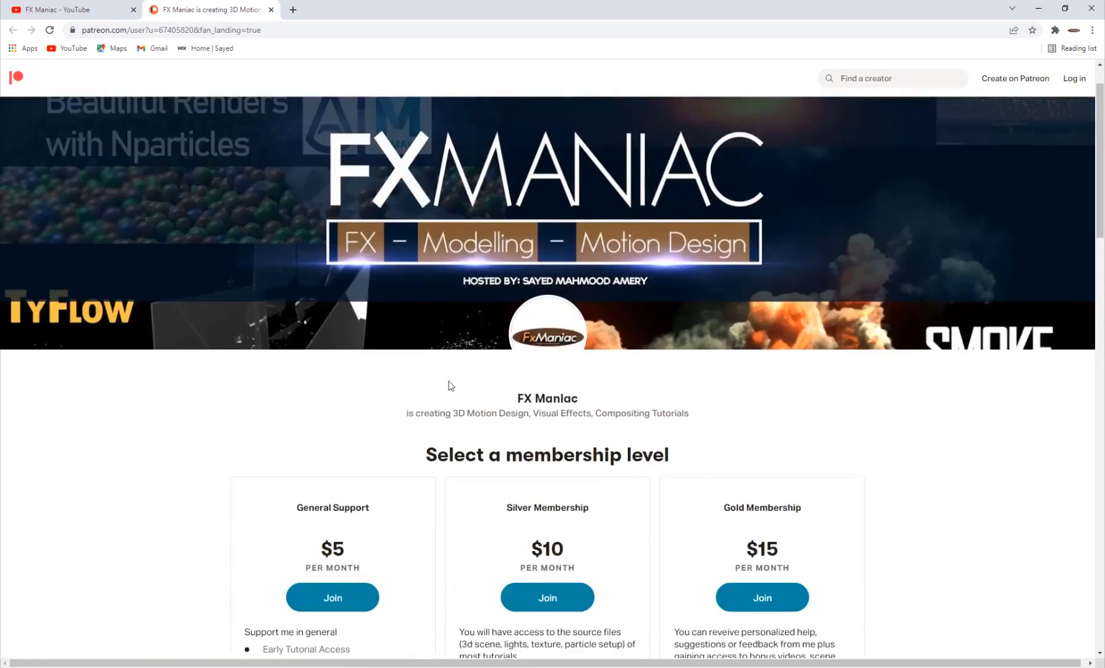
pyautogui.moveTo(429, 408)
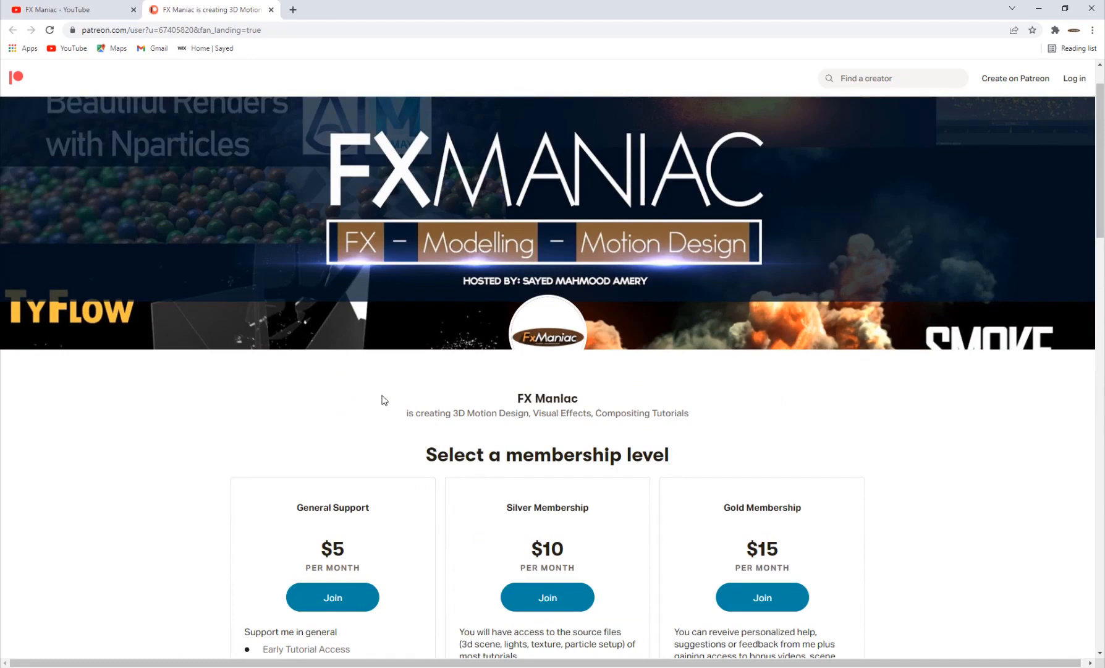
pyautogui.scroll(-3)
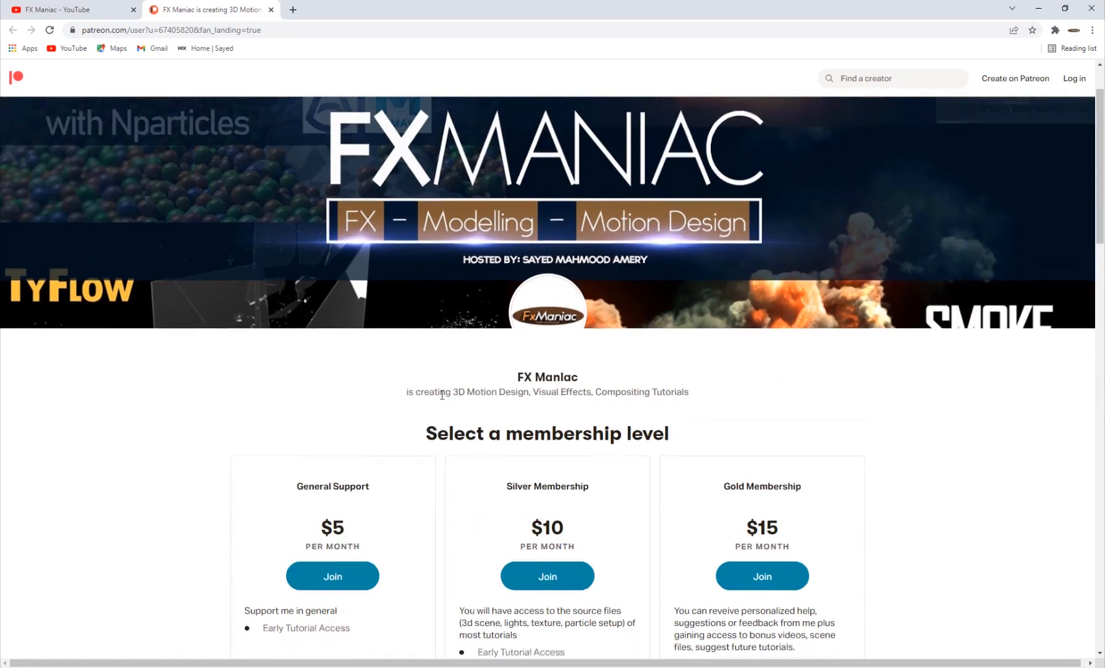
pyautogui.scroll(-3)
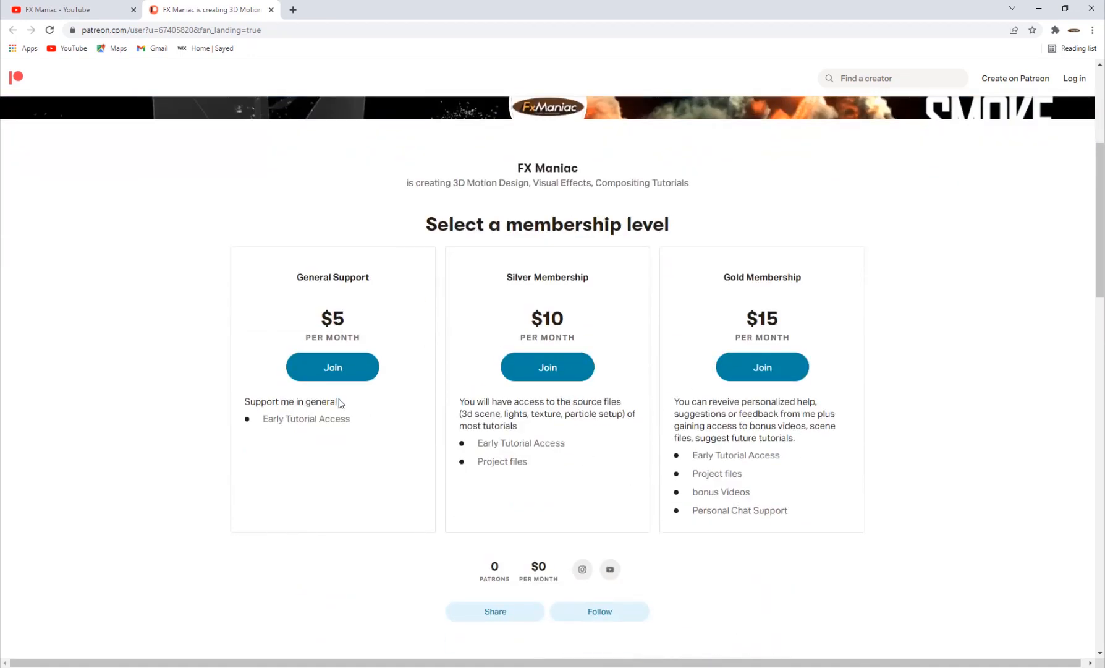
pyautogui.moveTo(312, 398)
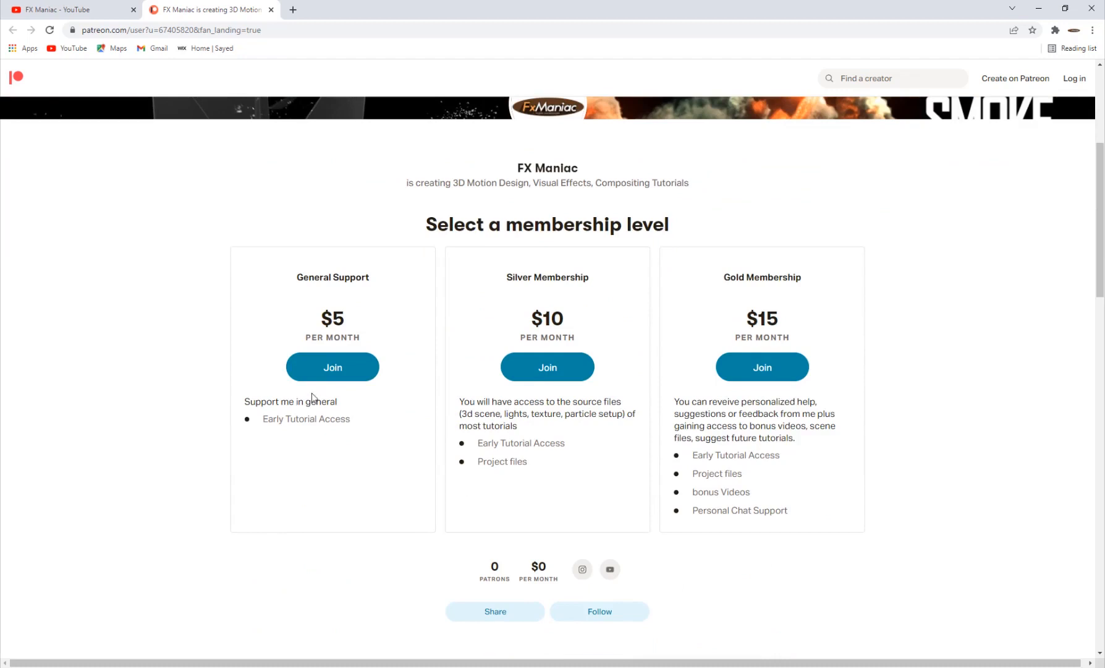
pyautogui.moveTo(375, 425)
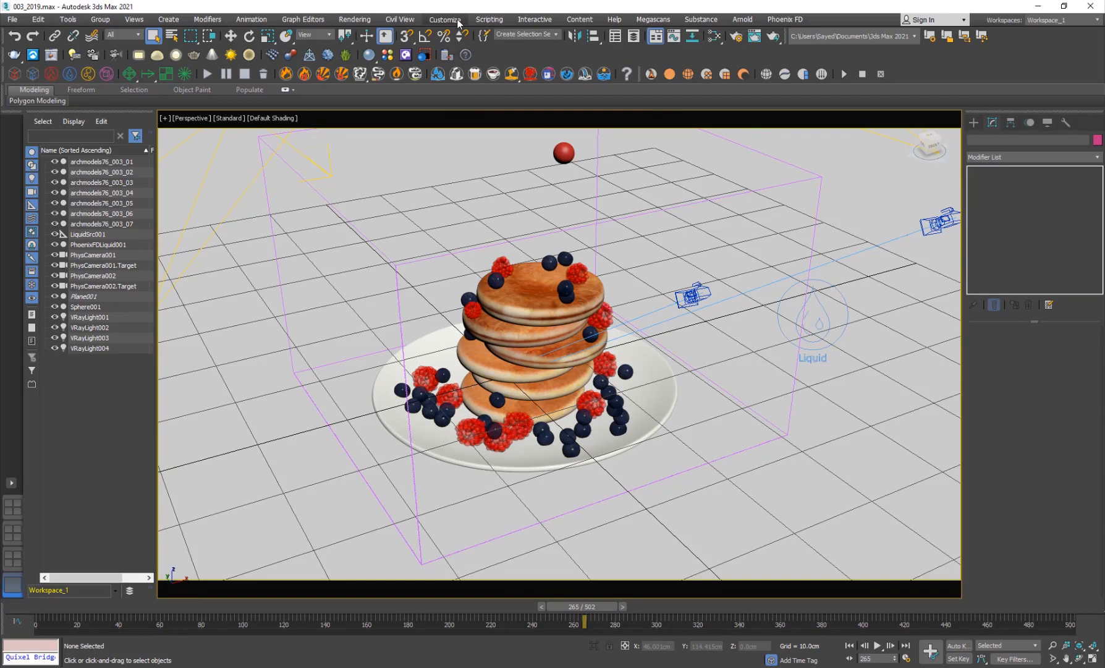
pyautogui.click(444, 19)
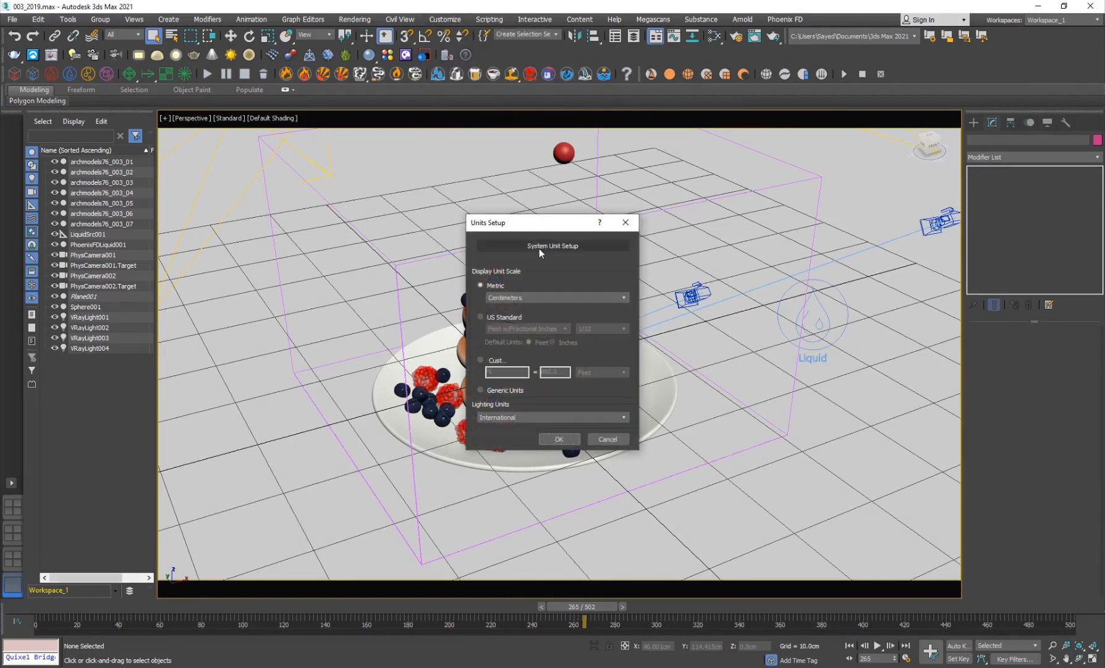
pyautogui.click(553, 245)
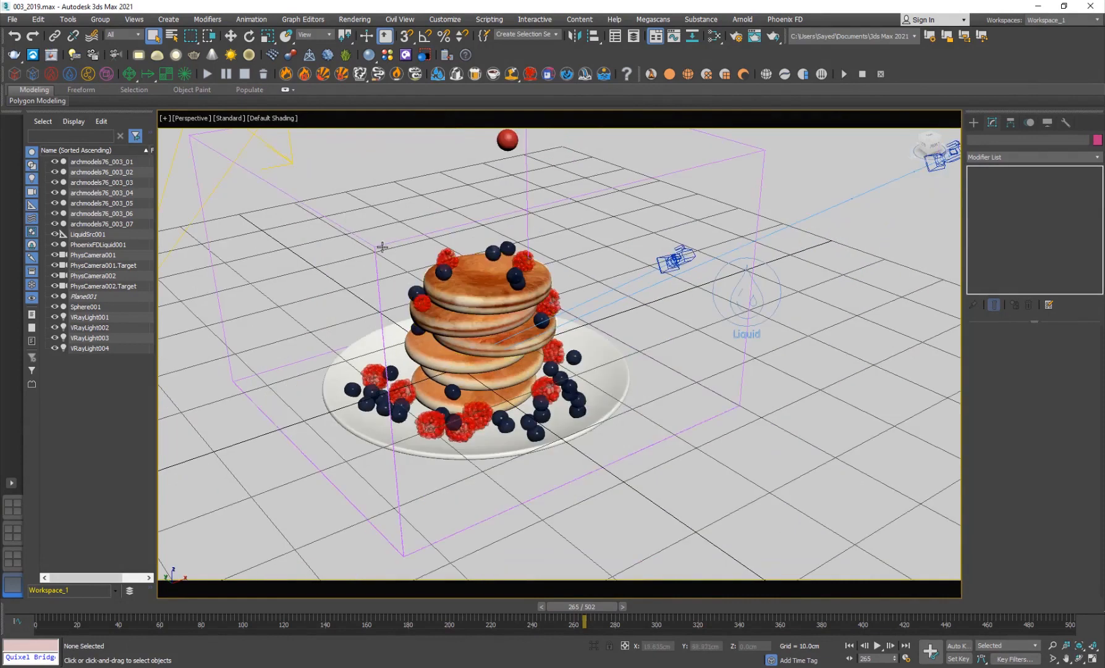
# Pick LiquidSrc under Create > Helpers > PhoenixFD near the red sphere, moving to frame 165.
pyautogui.click(98, 244)
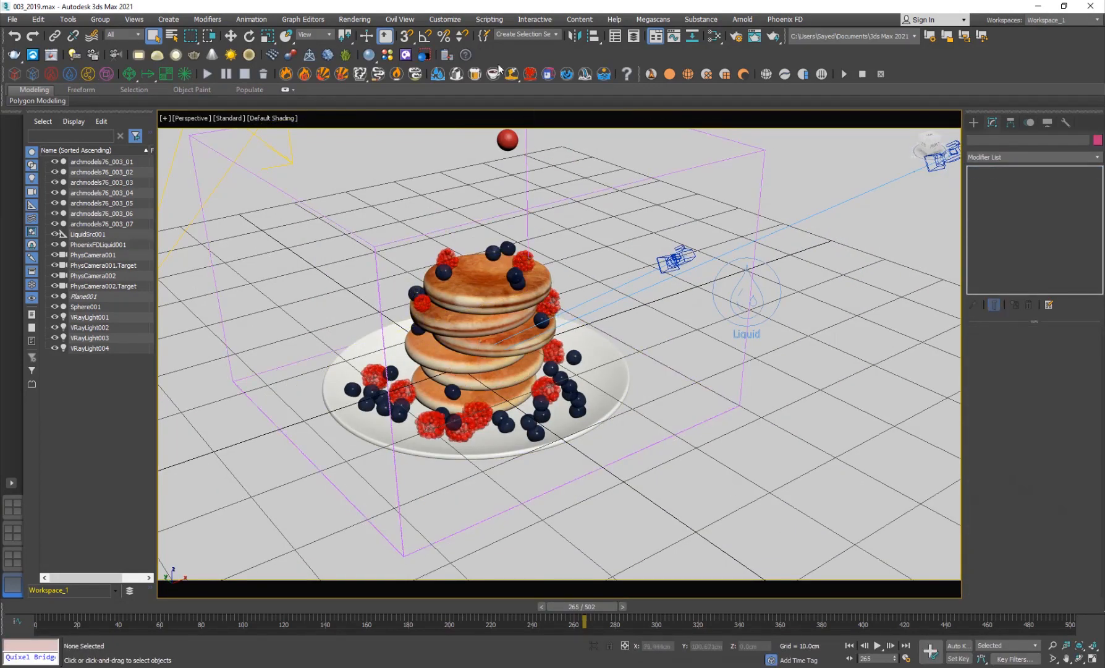
pyautogui.click(444, 19)
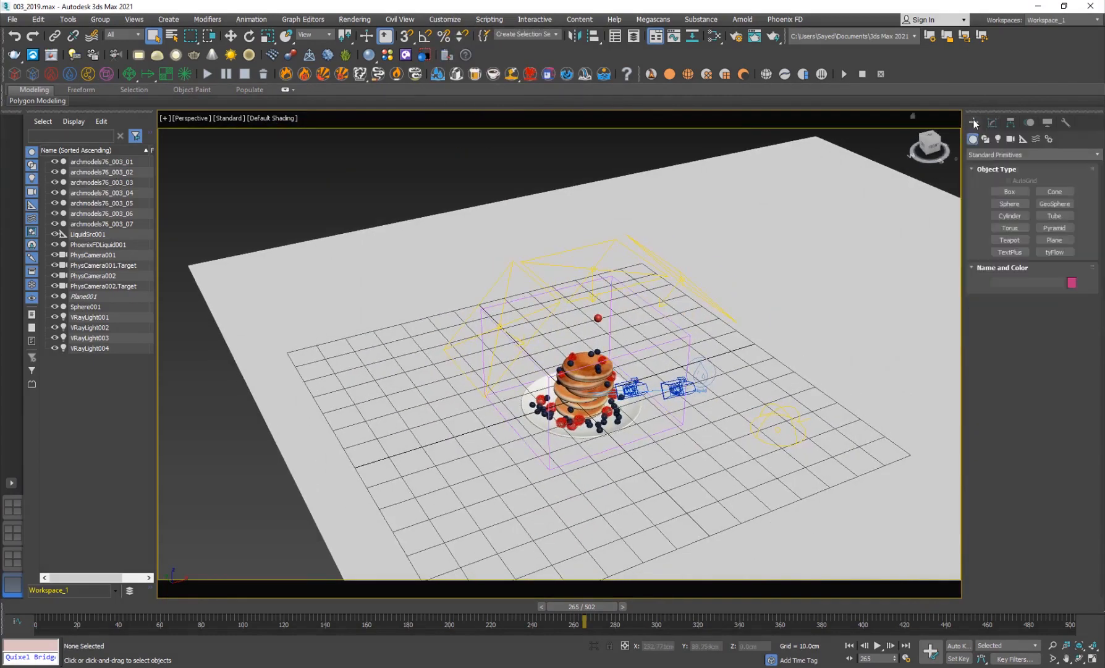
pyautogui.click(1029, 154)
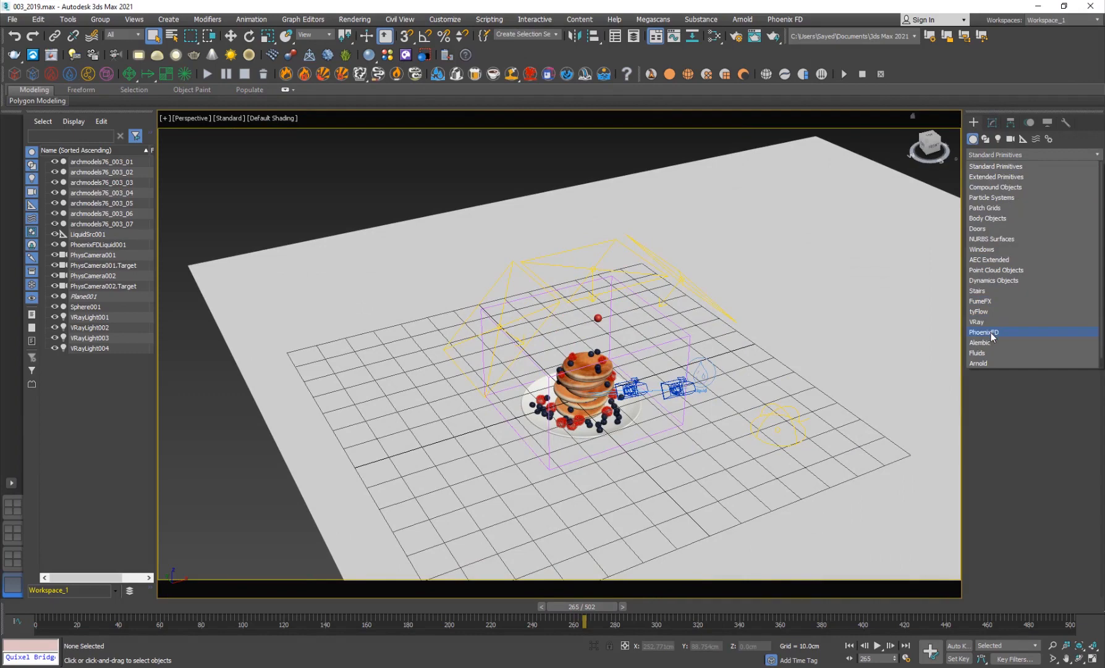
pyautogui.click(985, 332)
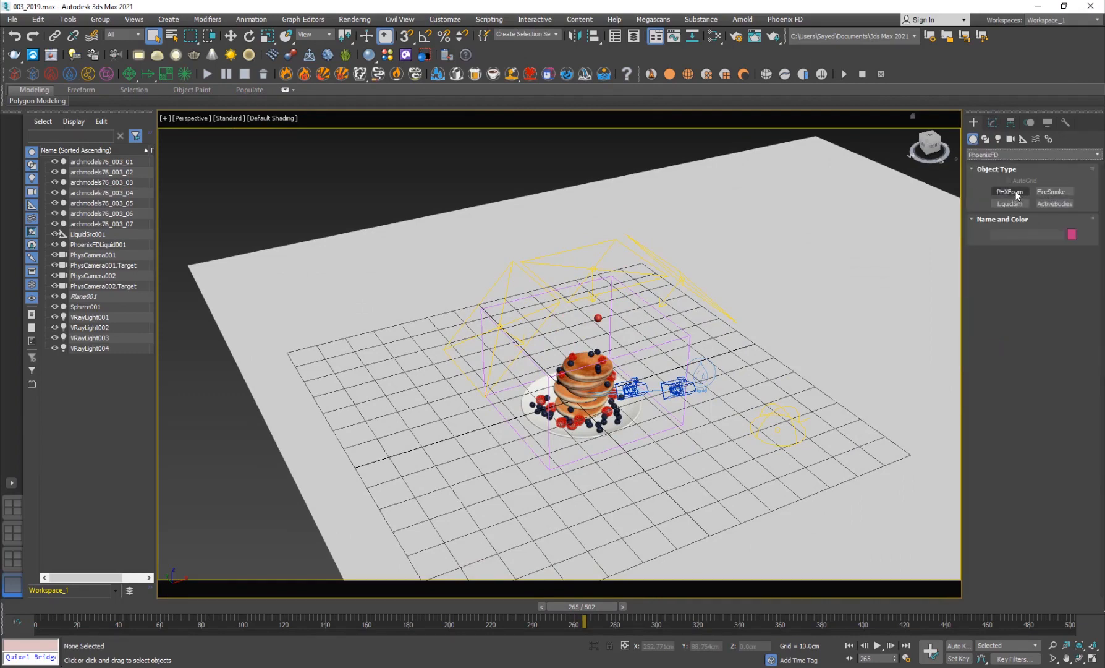
pyautogui.click(1009, 204)
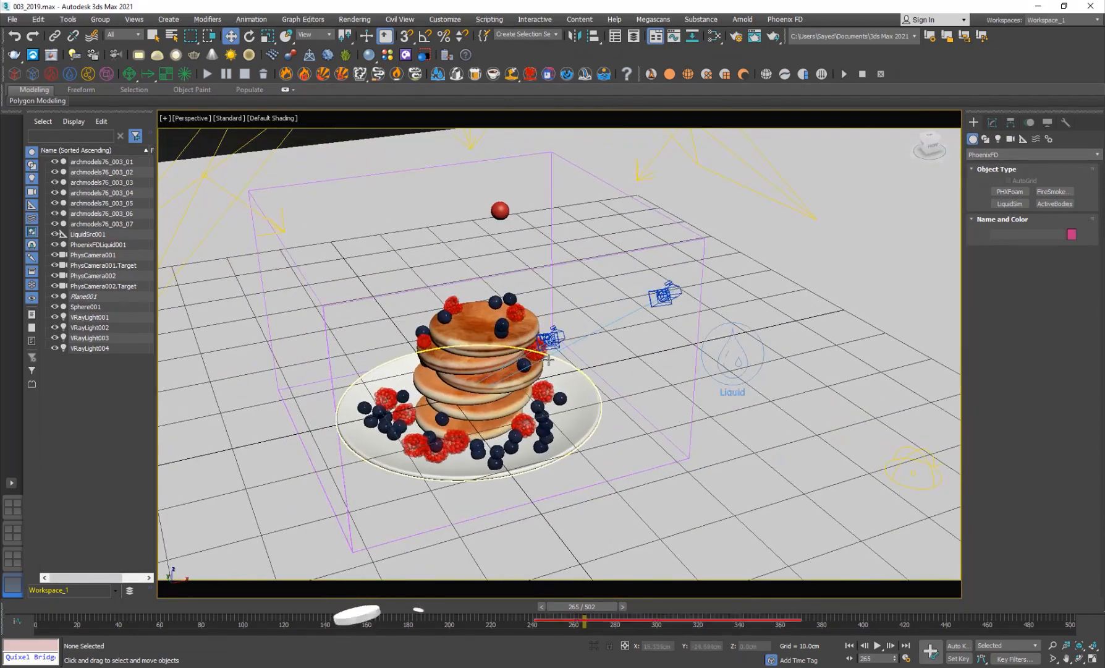
pyautogui.click(499, 210)
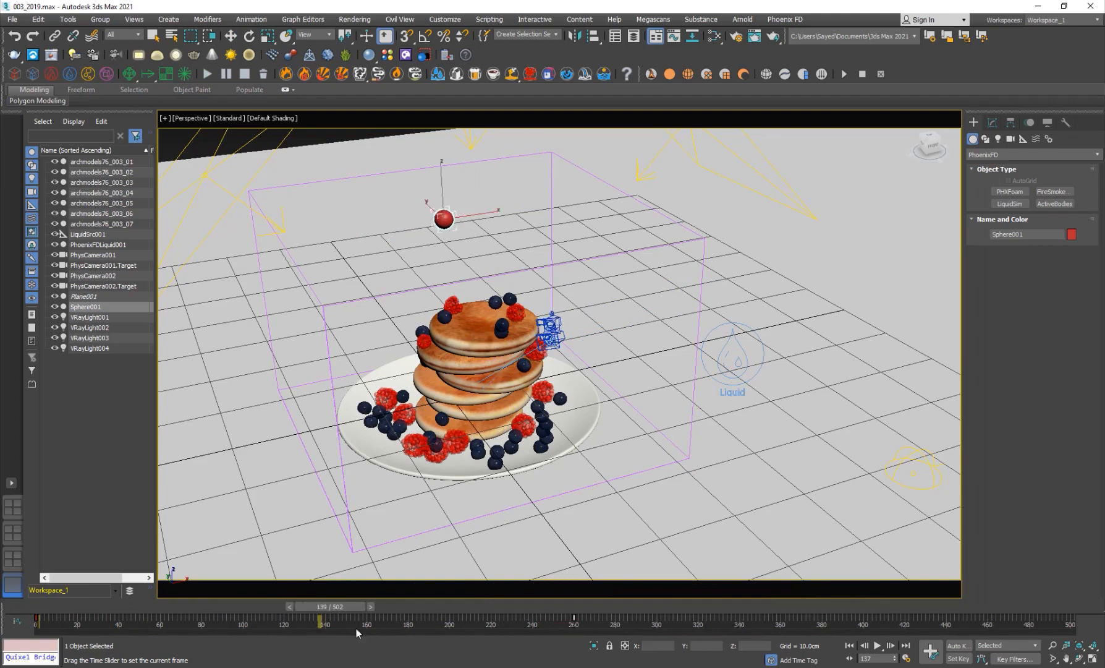
pyautogui.moveTo(325, 618); pyautogui.dragTo(378, 618)
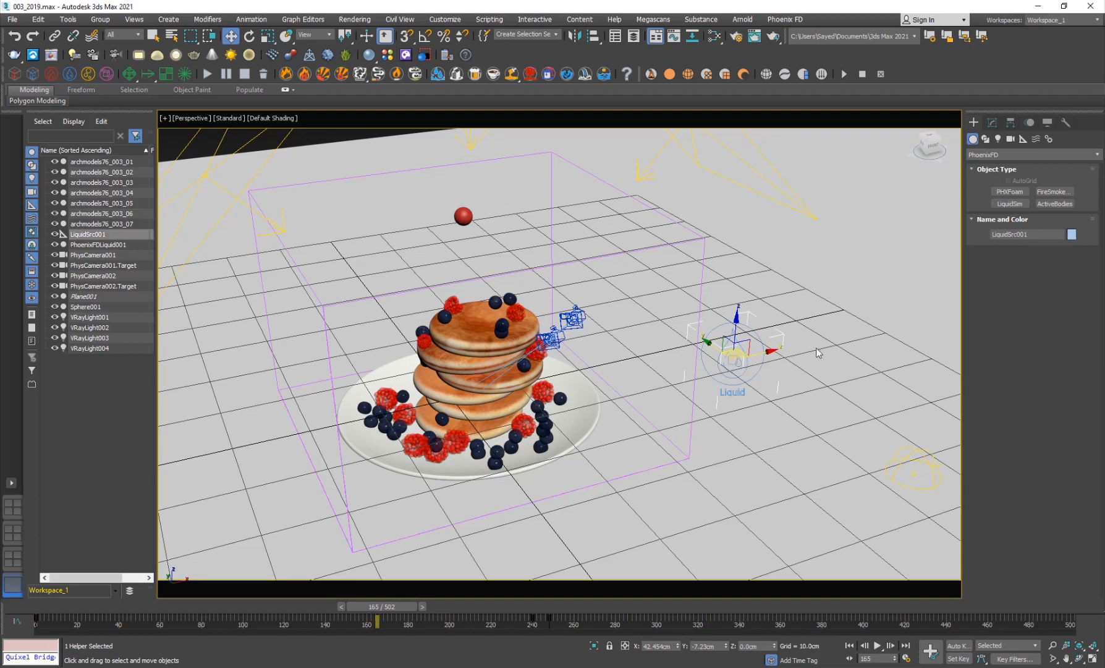
# Show LiquidSrc001's parameters and scrub to frame 240 where emission is full.
pyautogui.click(991, 124)
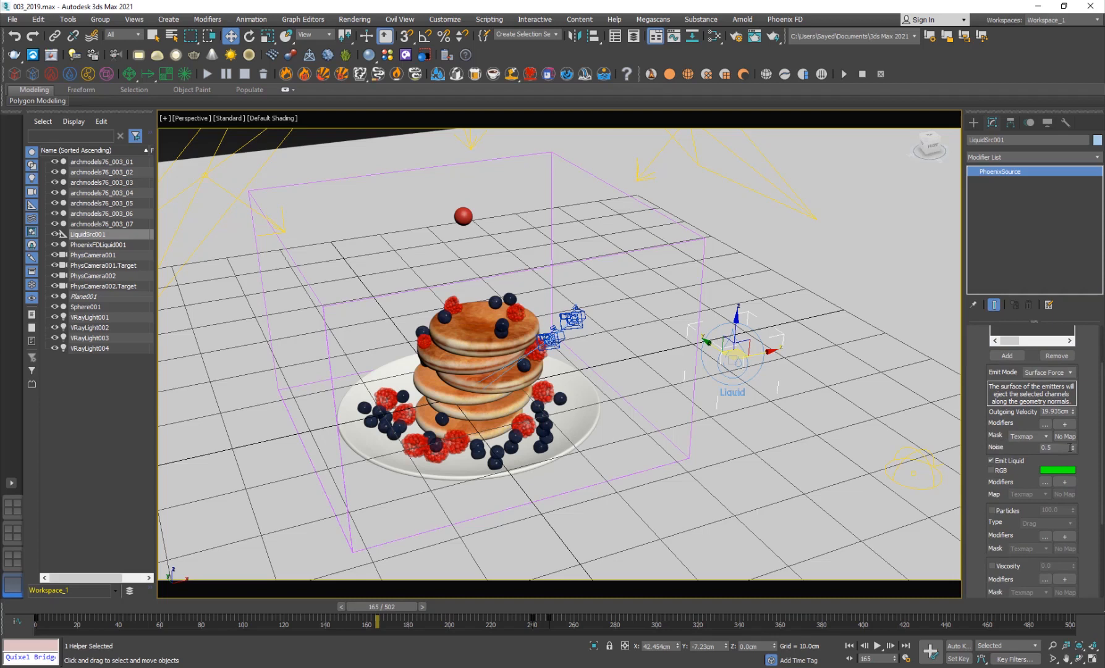
pyautogui.click(1050, 447)
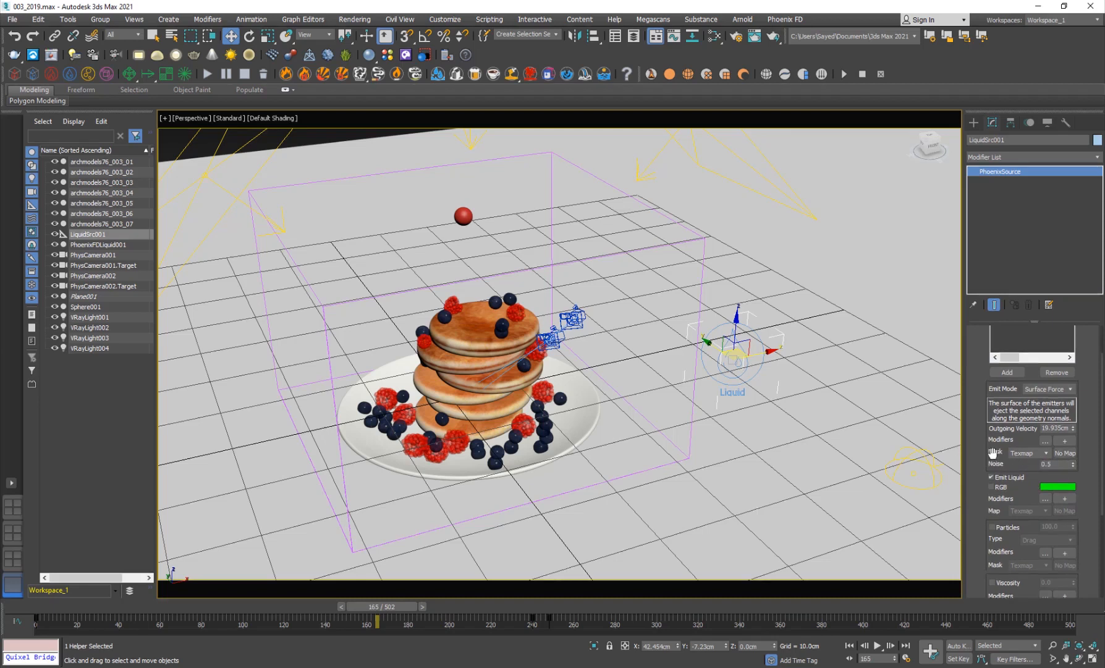
pyautogui.moveTo(378, 611); pyautogui.dragTo(86, 606)
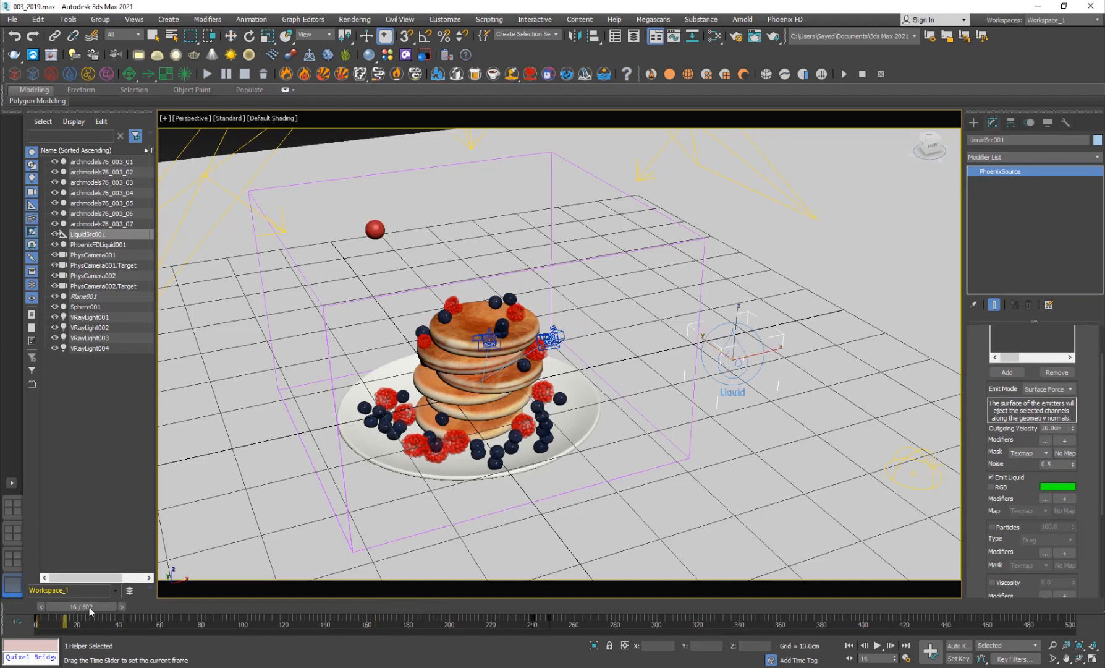
pyautogui.moveTo(88, 606); pyautogui.dragTo(532, 607)
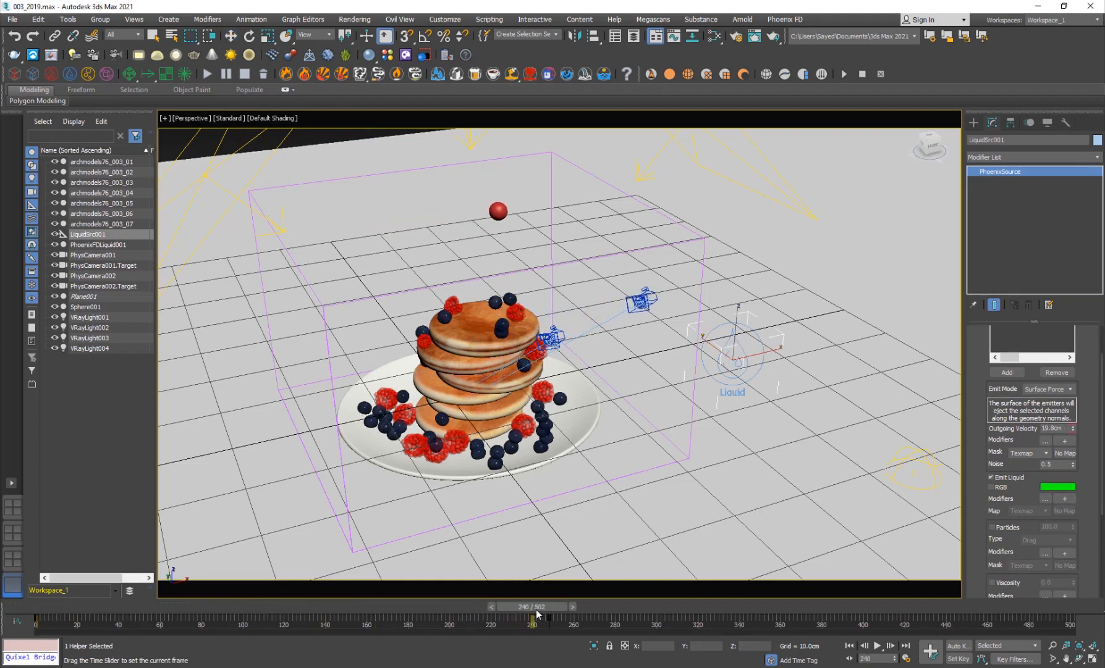
# Scrub frames 246–248 to watch Outgoing Velocity fall to zero at 248.
pyautogui.moveTo(532, 606); pyautogui.dragTo(546, 607)
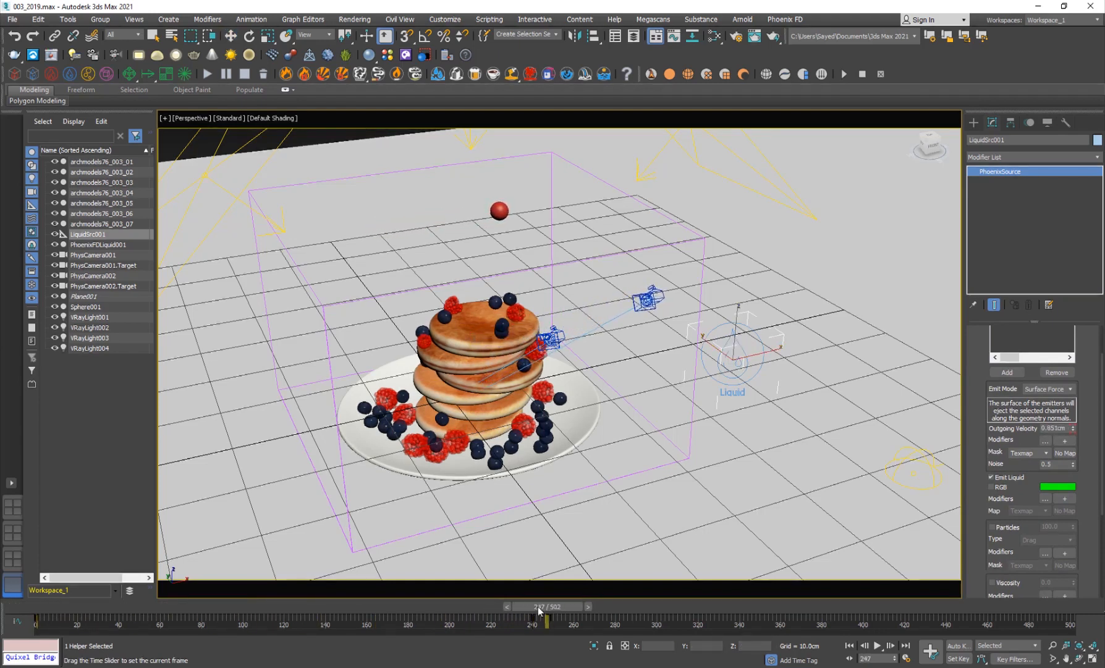
pyautogui.moveTo(542, 616); pyautogui.dragTo(550, 616)
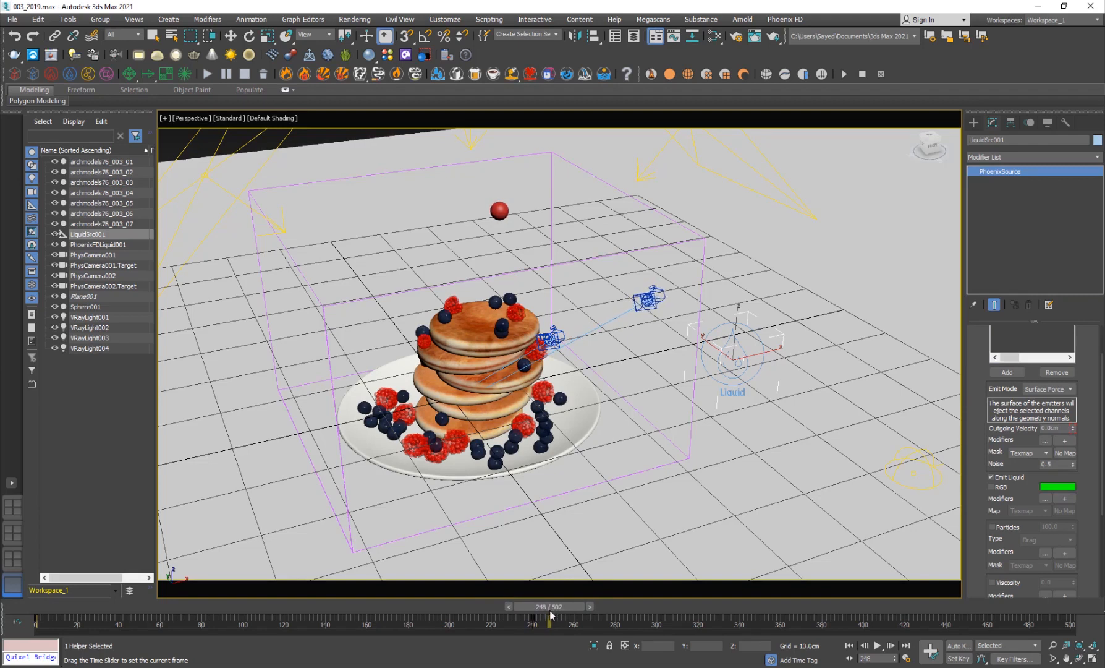
pyautogui.moveTo(551, 615); pyautogui.dragTo(544, 616)
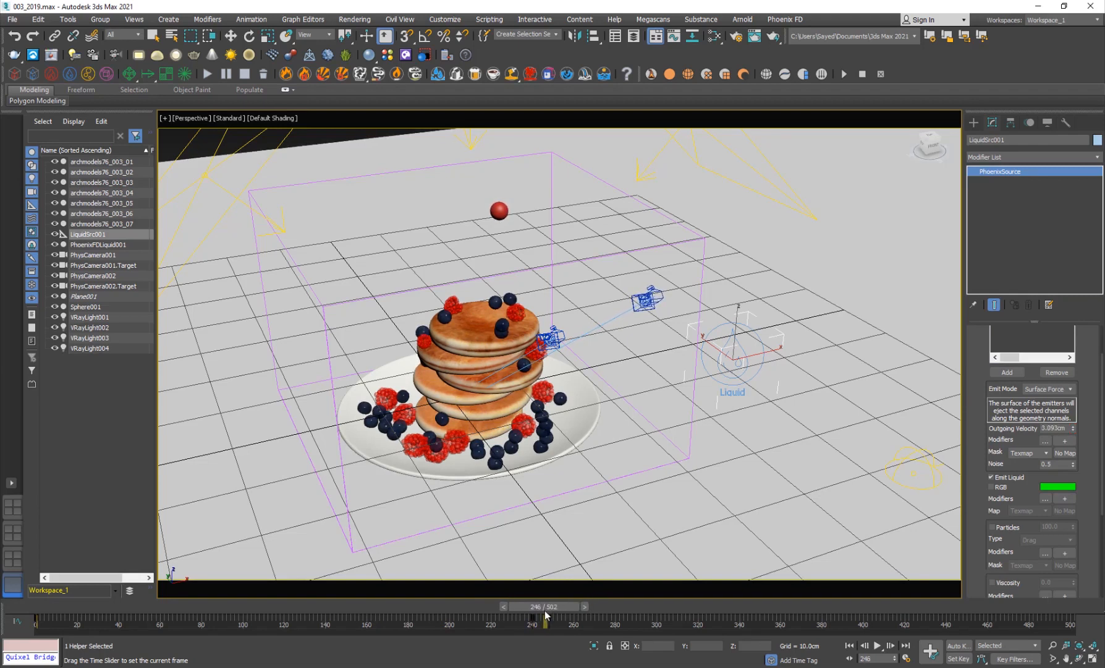
pyautogui.moveTo(544, 607); pyautogui.dragTo(534, 606)
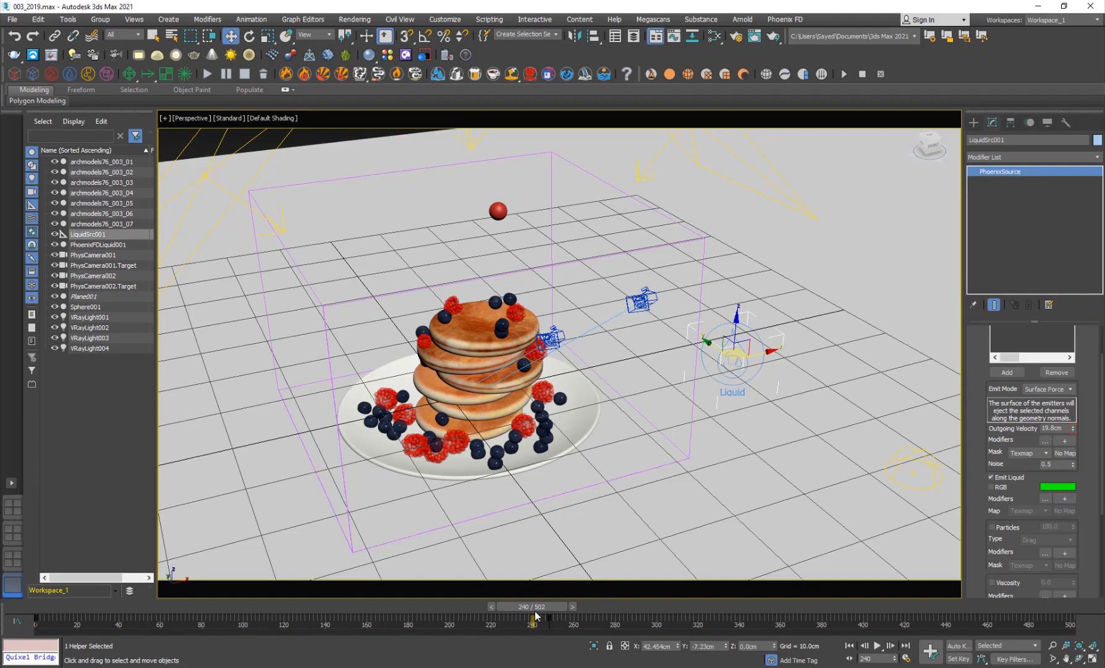
pyautogui.moveTo(533, 607); pyautogui.dragTo(543, 607)
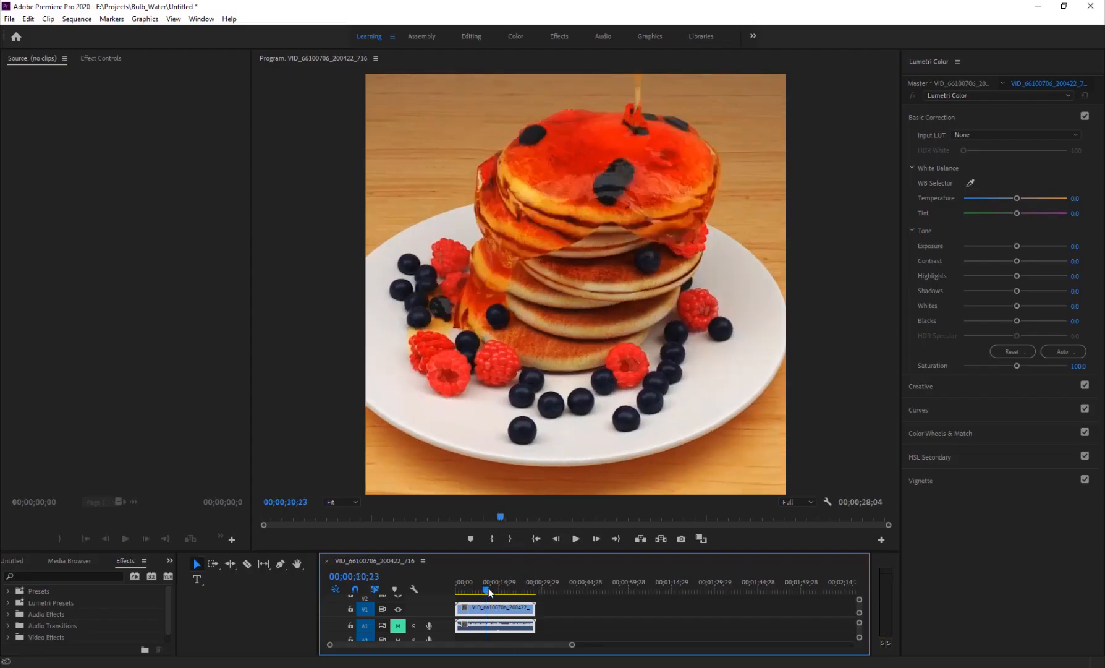
pyautogui.click(575, 538)
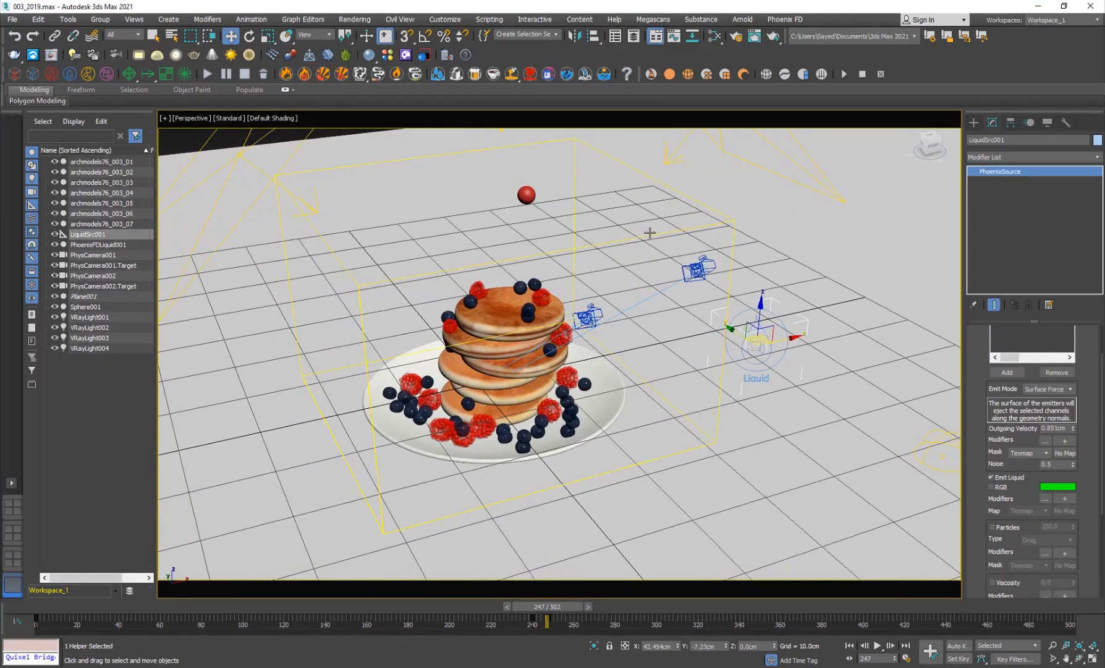
# Select PhoenixFDLiquid001 to show its 536×501×364 cell grid settings.
pyautogui.click(97, 244)
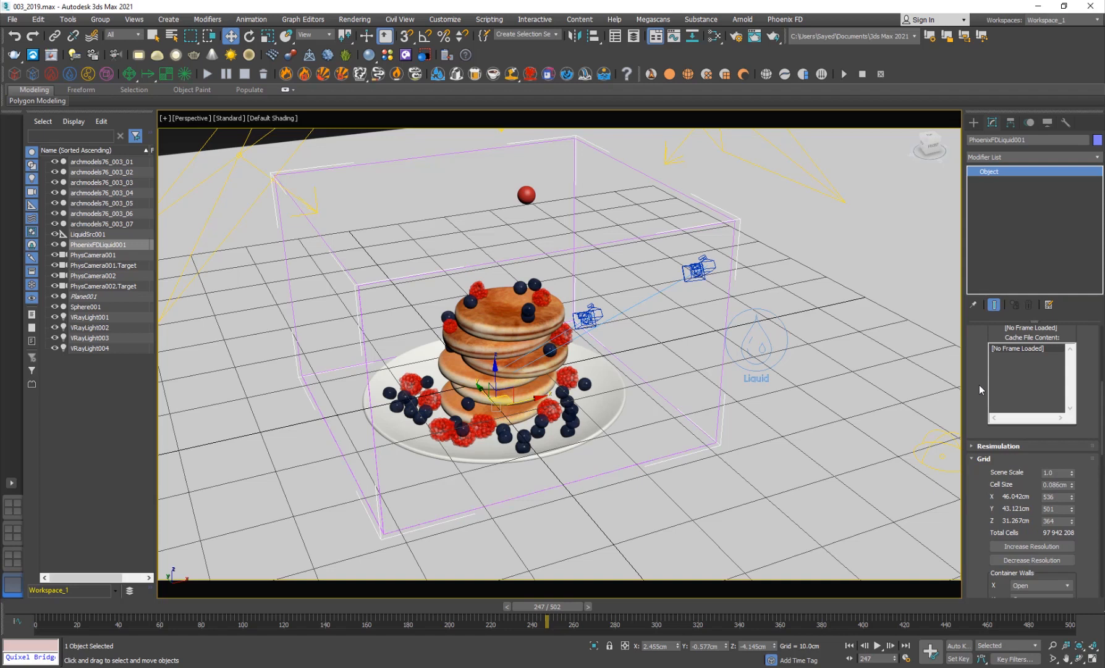
pyautogui.moveTo(653, 368)
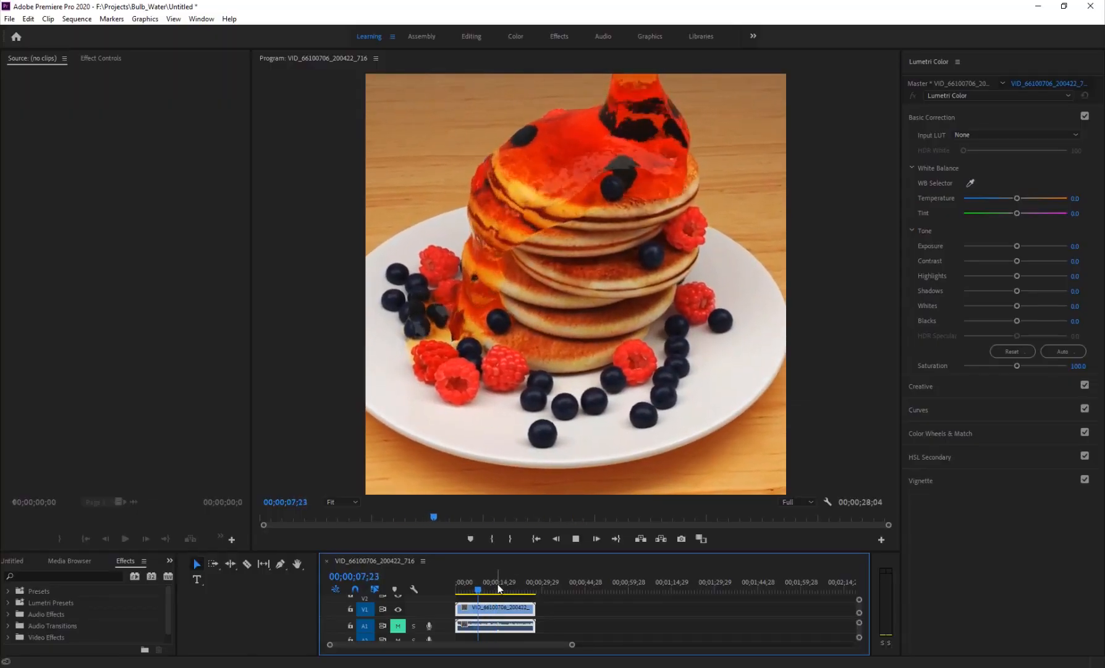
pyautogui.click(472, 590)
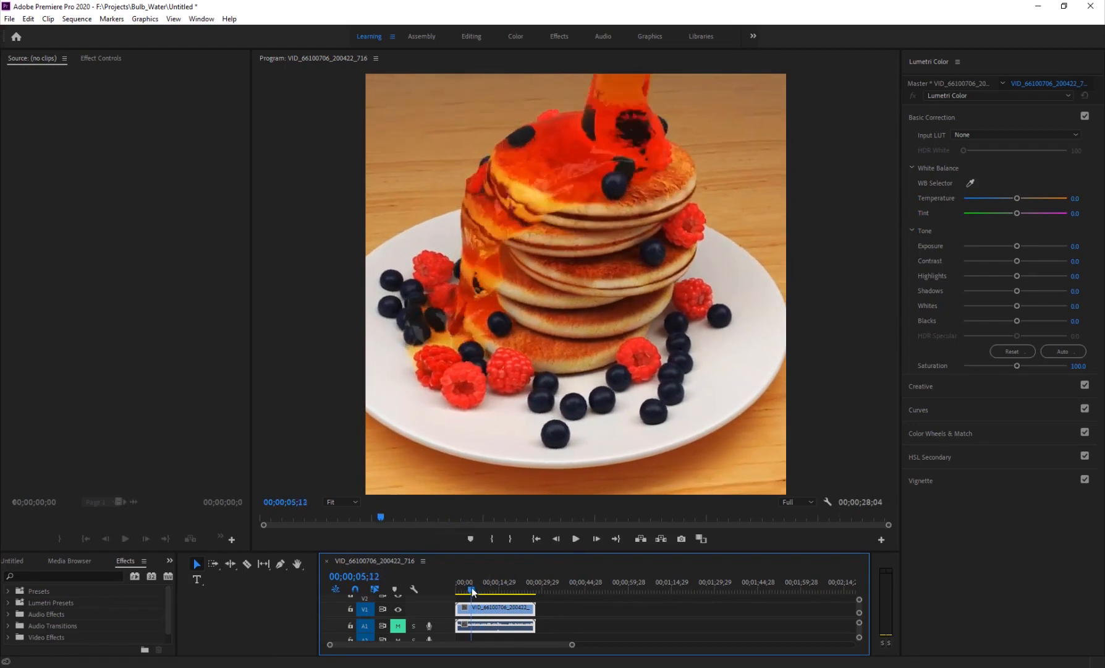
pyautogui.click(575, 538)
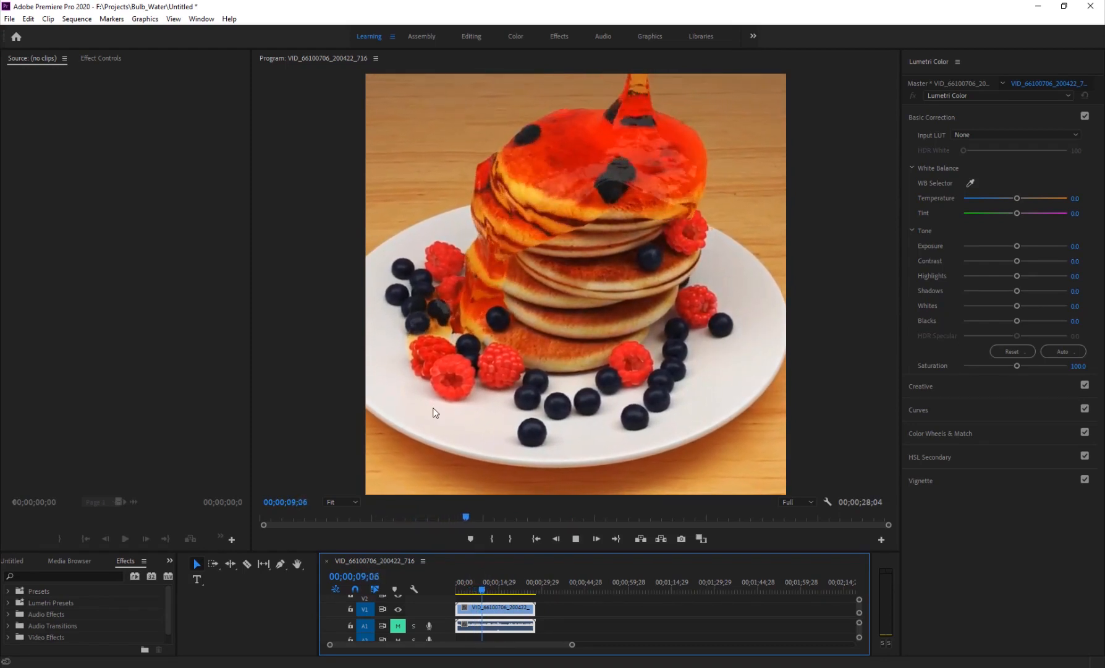
pyautogui.click(493, 594)
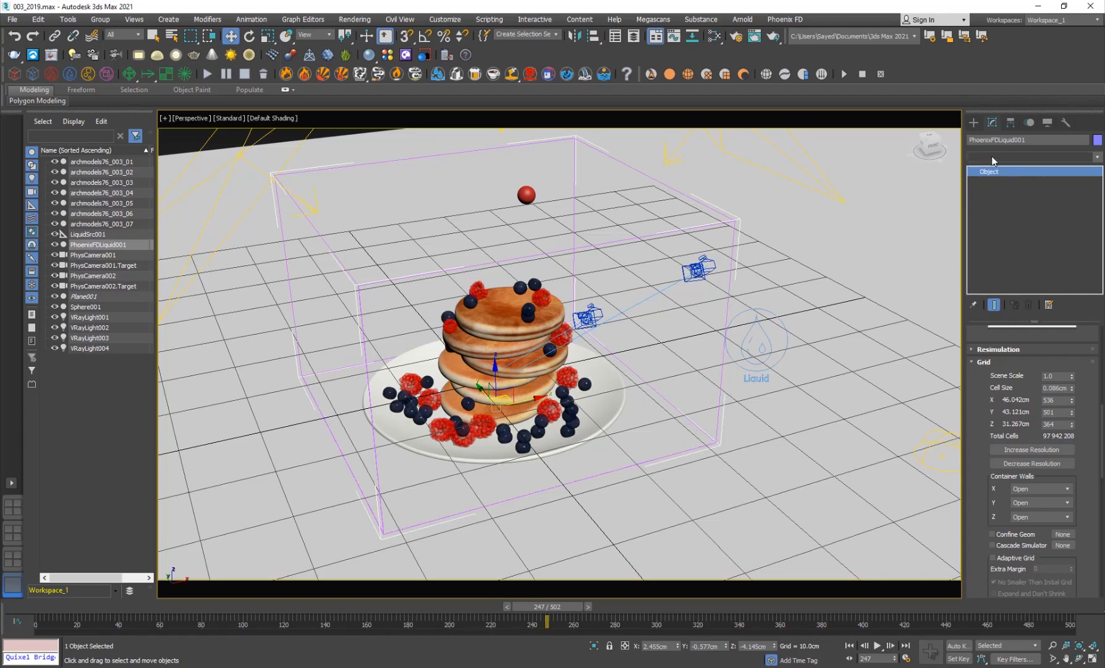
# Scroll PhoenixFDLiquid001's Modify panel to Dynamics and enter Gravity 5.0.
pyautogui.click(1025, 157)
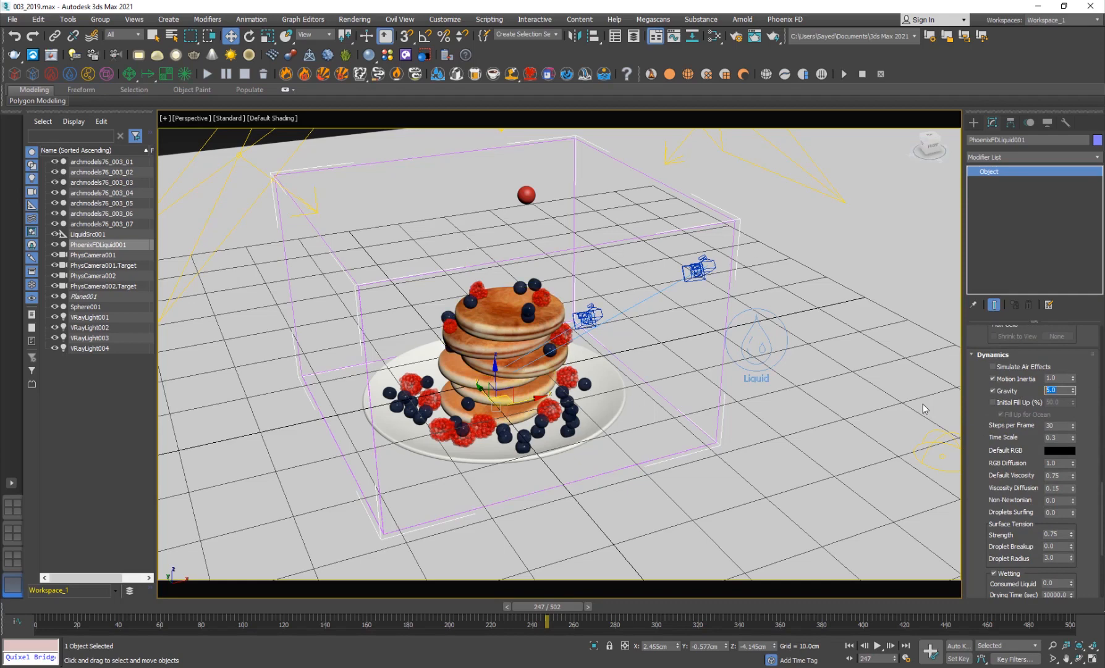
pyautogui.moveTo(977, 476)
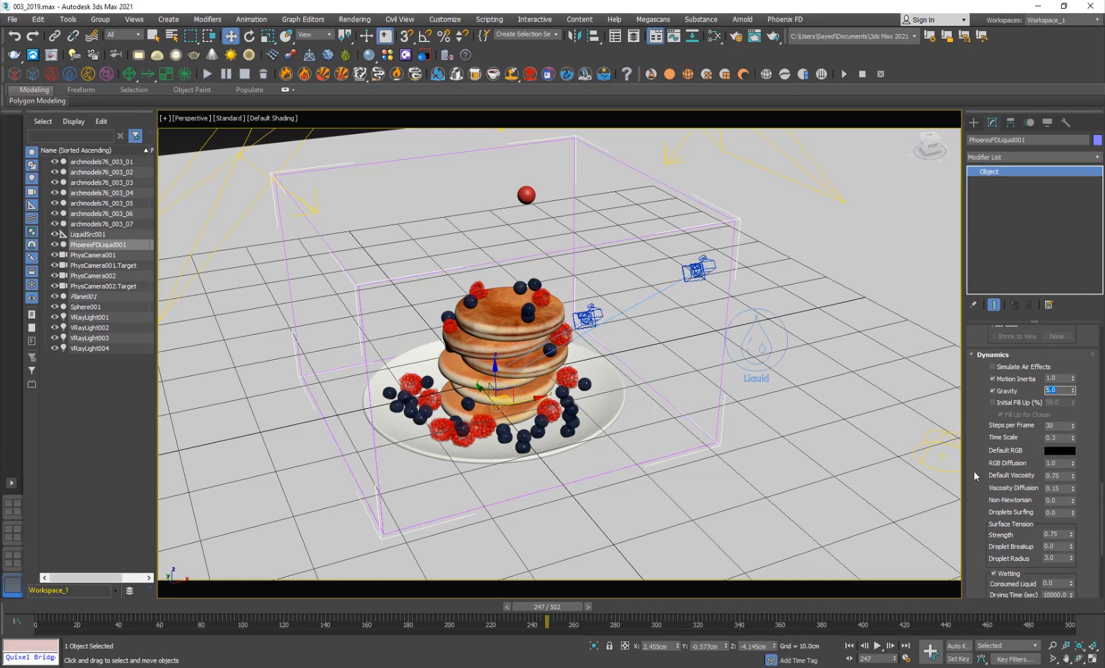
pyautogui.scroll(-3)
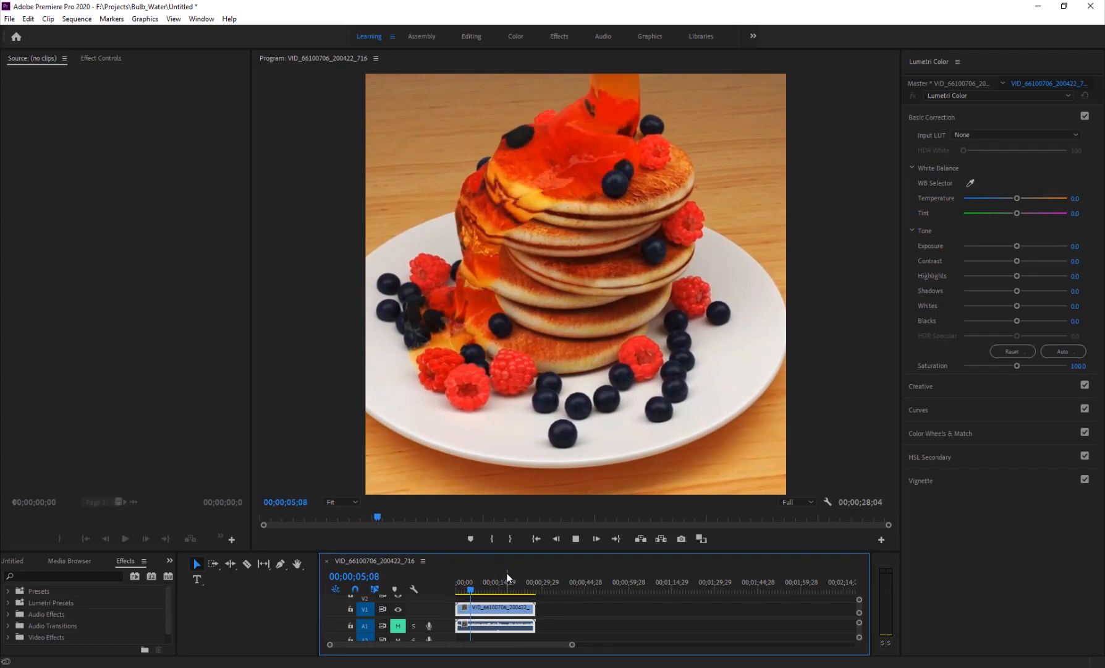
pyautogui.click(575, 537)
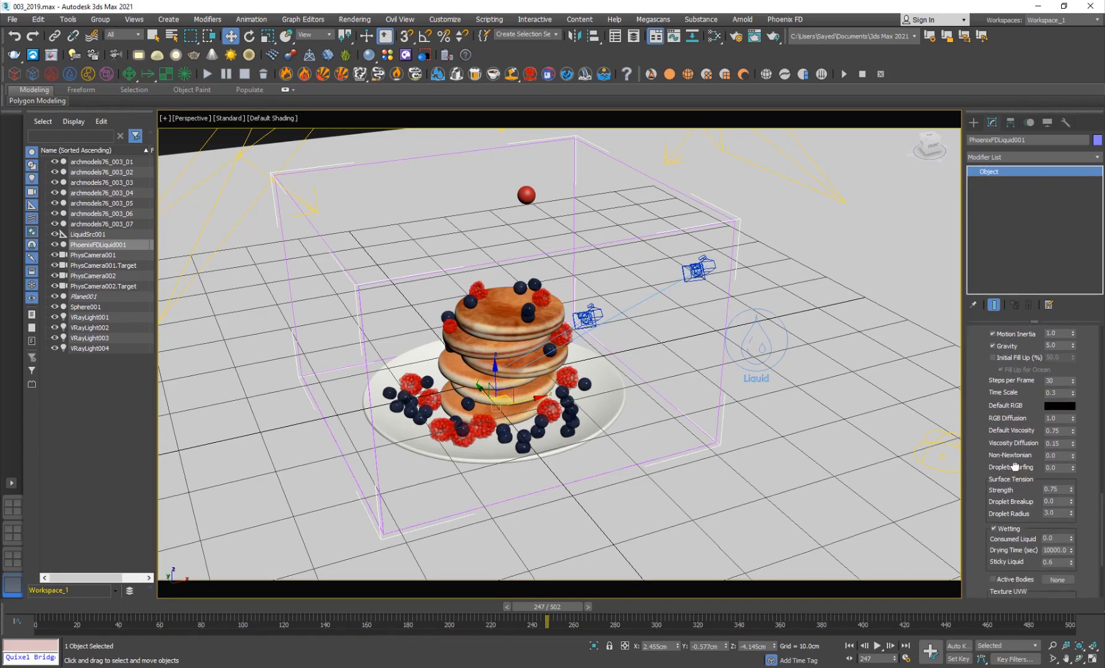
# Set viscosity and Surface Tension Strength to 0.75 in the Dynamics rollout.
pyautogui.scroll(-3)
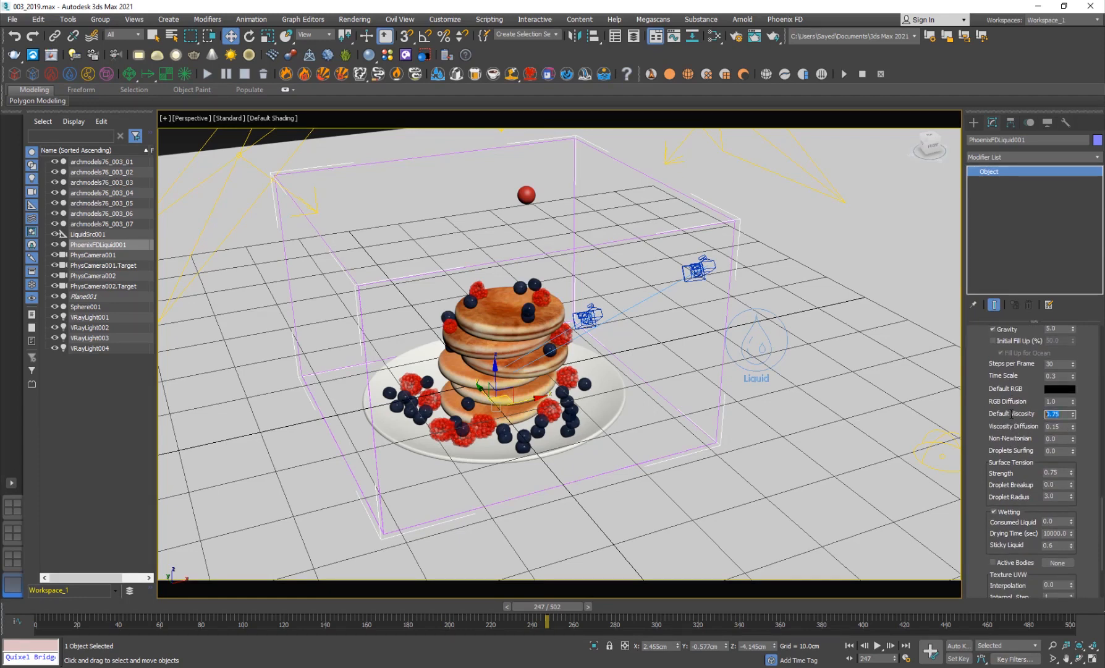
pyautogui.moveTo(1022, 430)
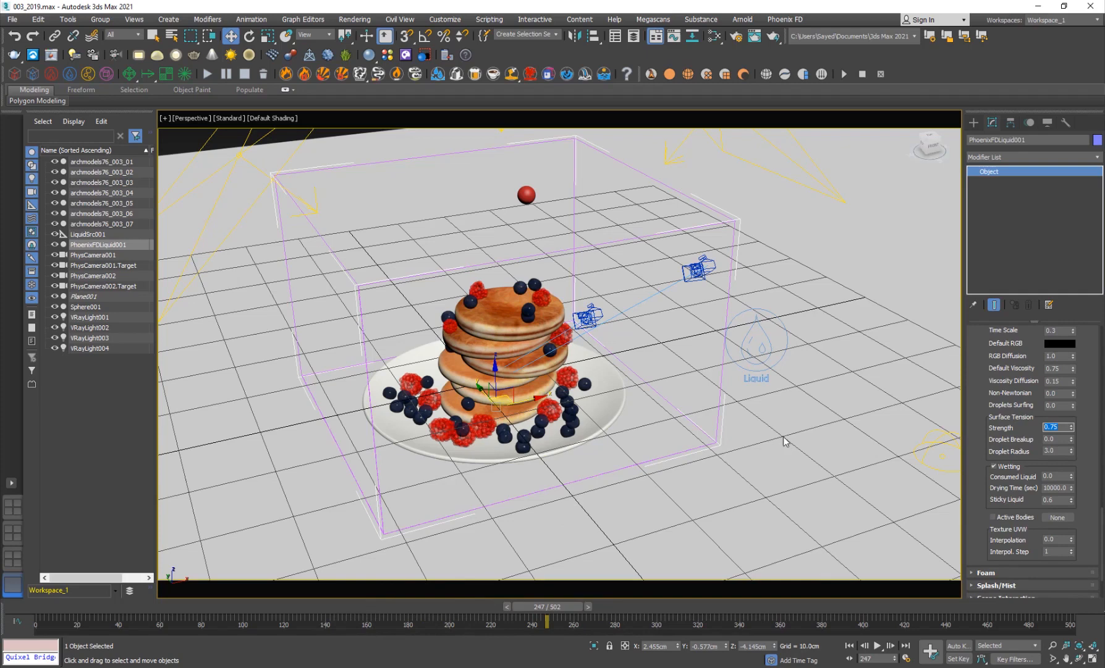
pyautogui.click(1057, 367)
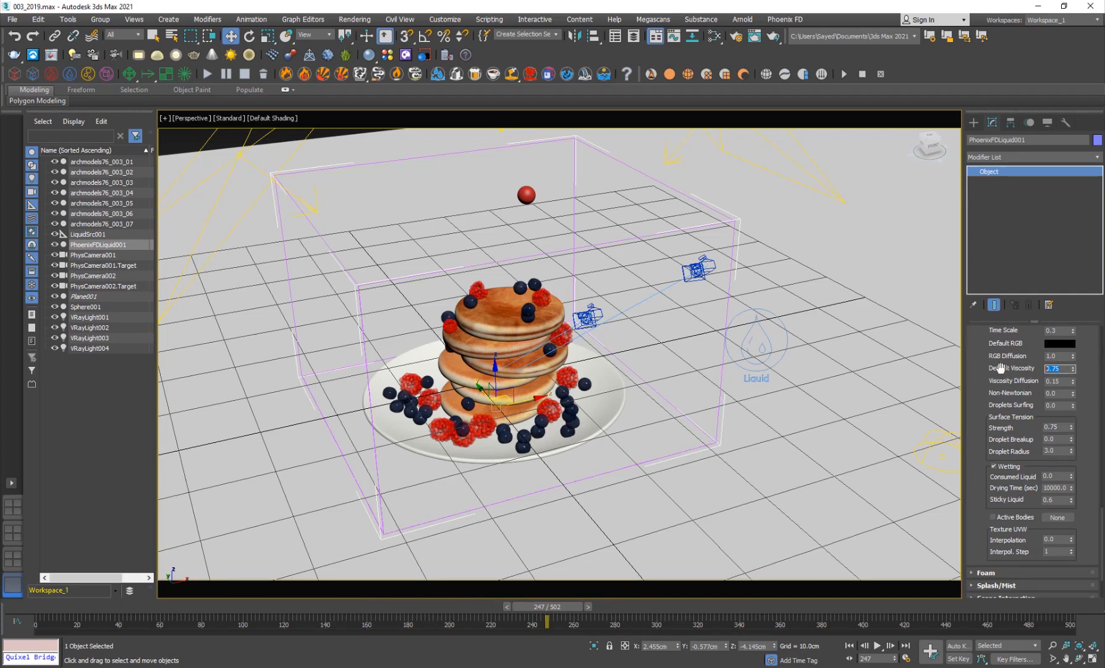
pyautogui.moveTo(984, 436)
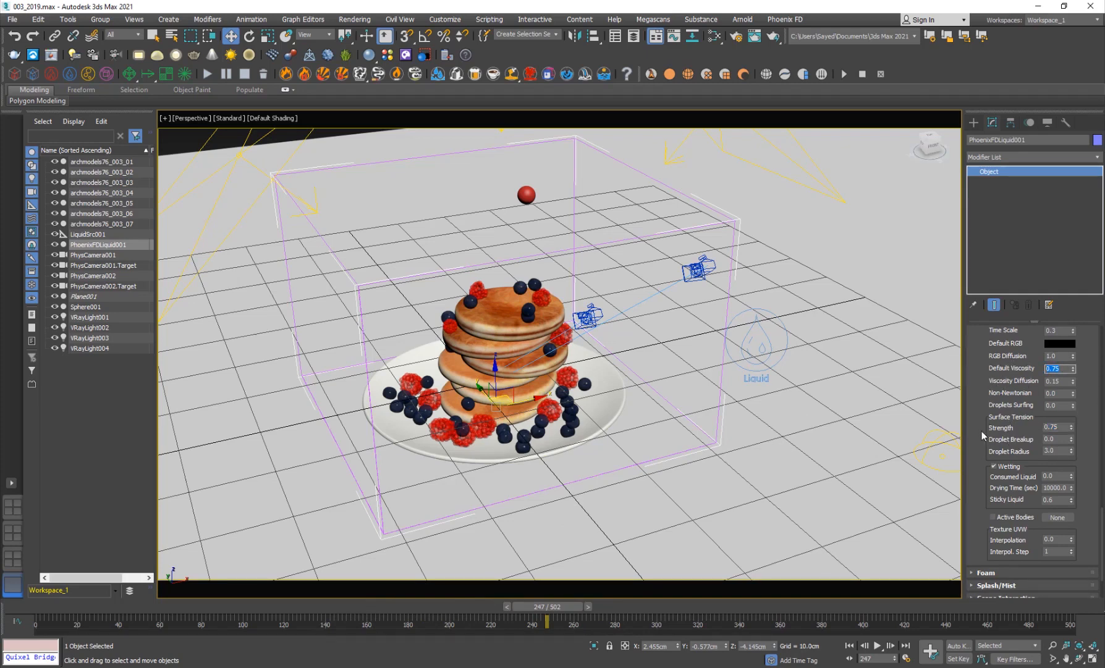
pyautogui.click(1057, 427)
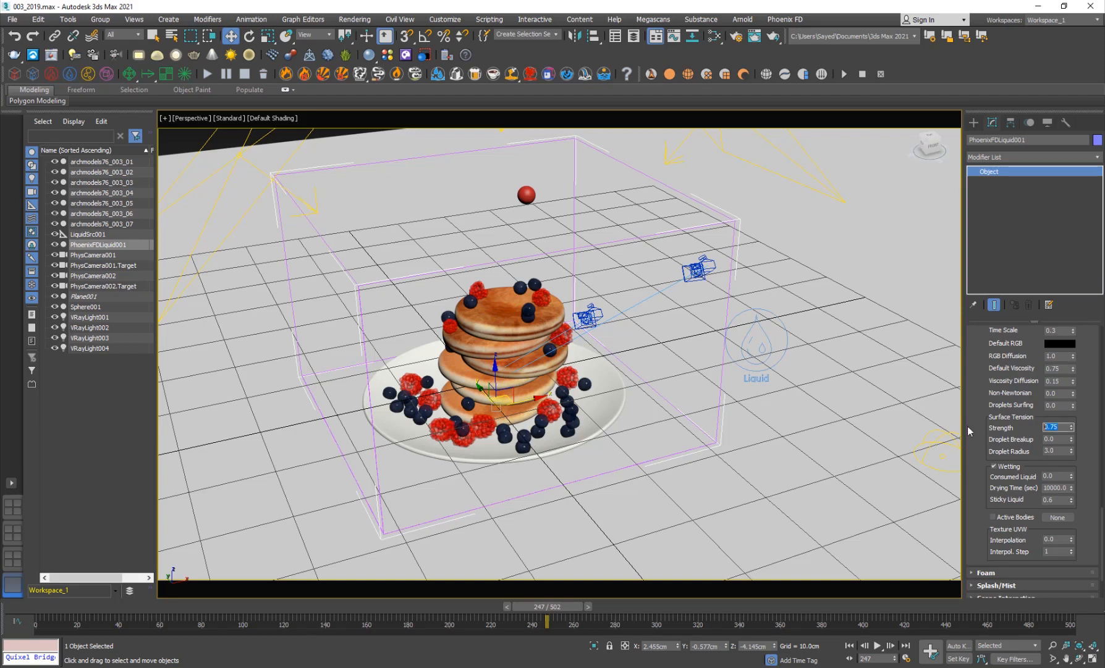
pyautogui.moveTo(860, 420)
pyautogui.write('0.75')
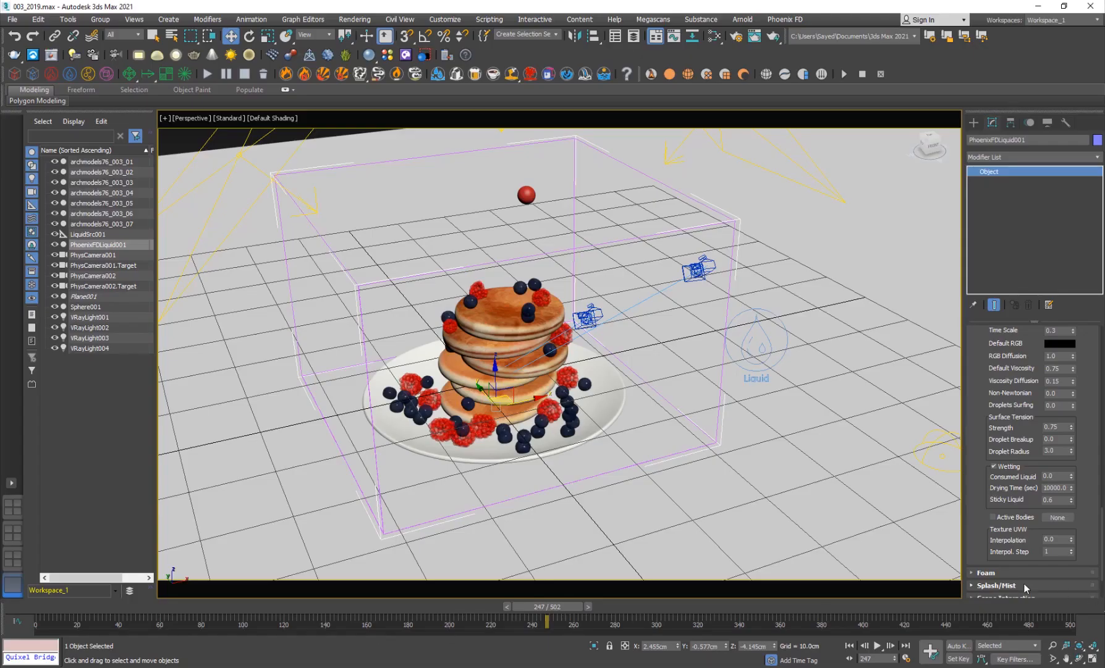
pyautogui.scroll(-3)
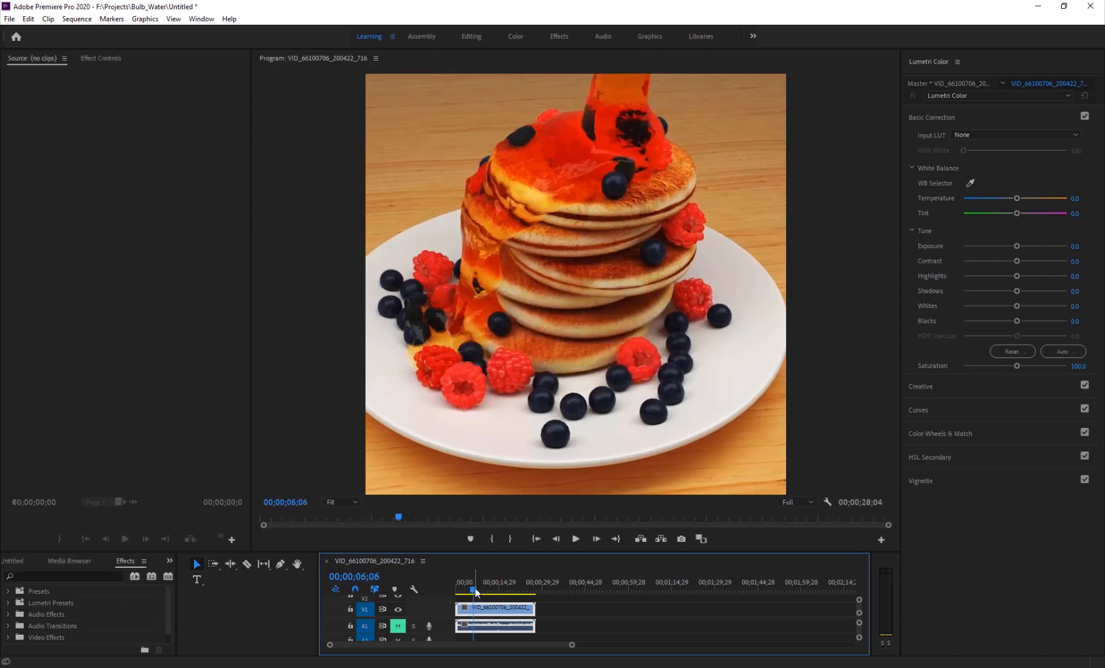
# Move the playhead later in the syrup-over-pancakes clip and play it.
pyautogui.click(575, 539)
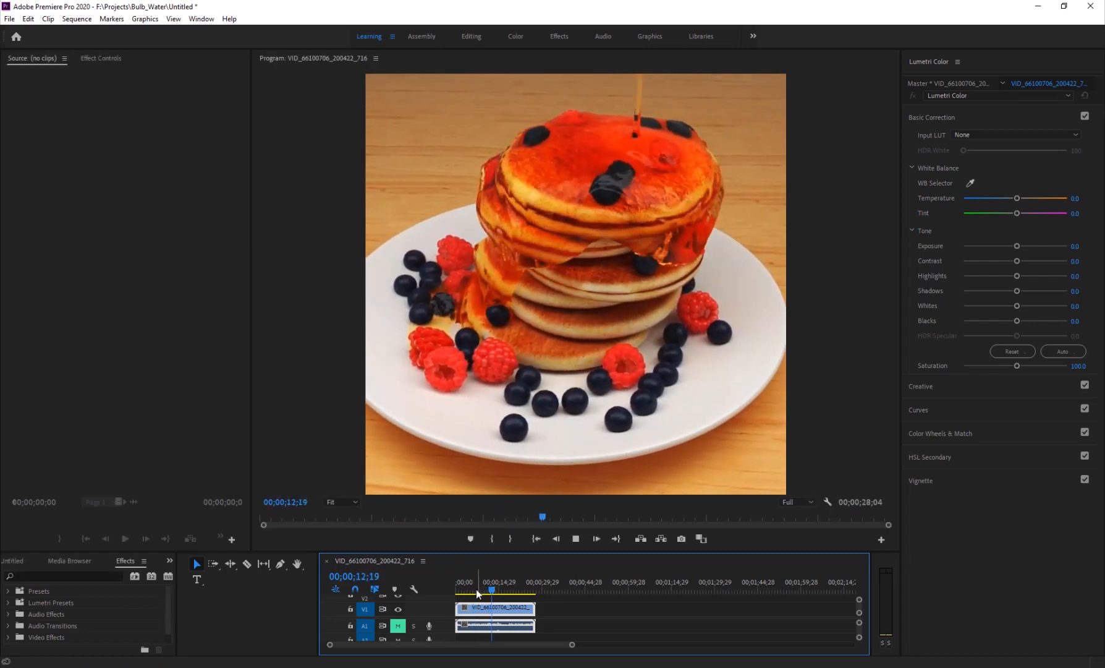
pyautogui.click(467, 589)
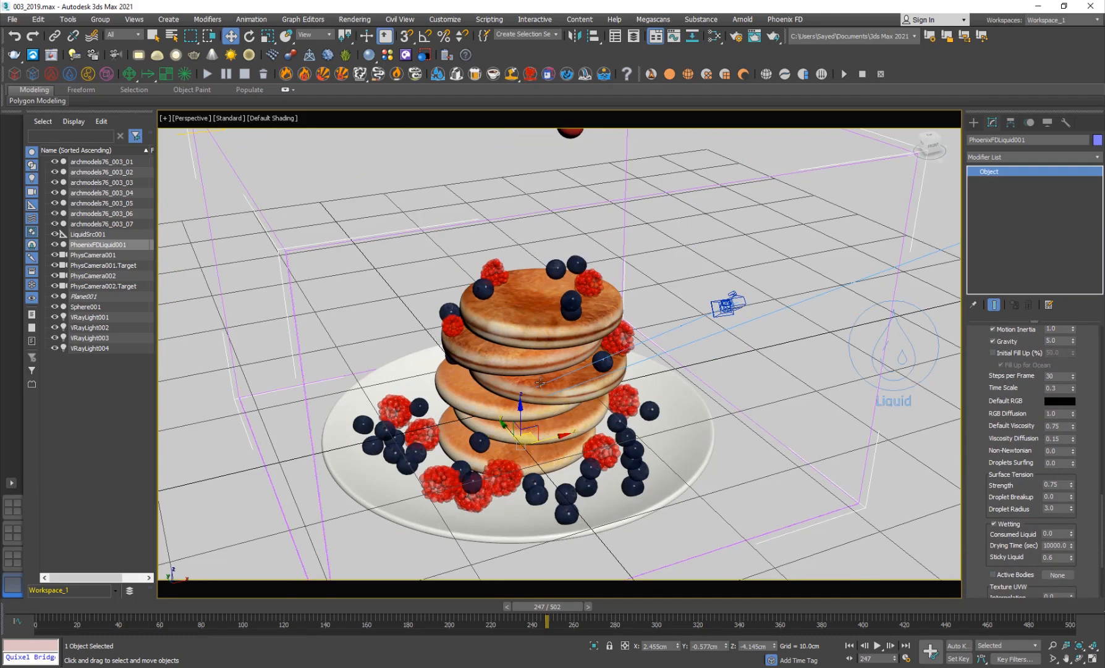
# Orbit the Perspective view around the TurboSmoothed honey mesh on the pancakes.
pyautogui.scroll(-3)
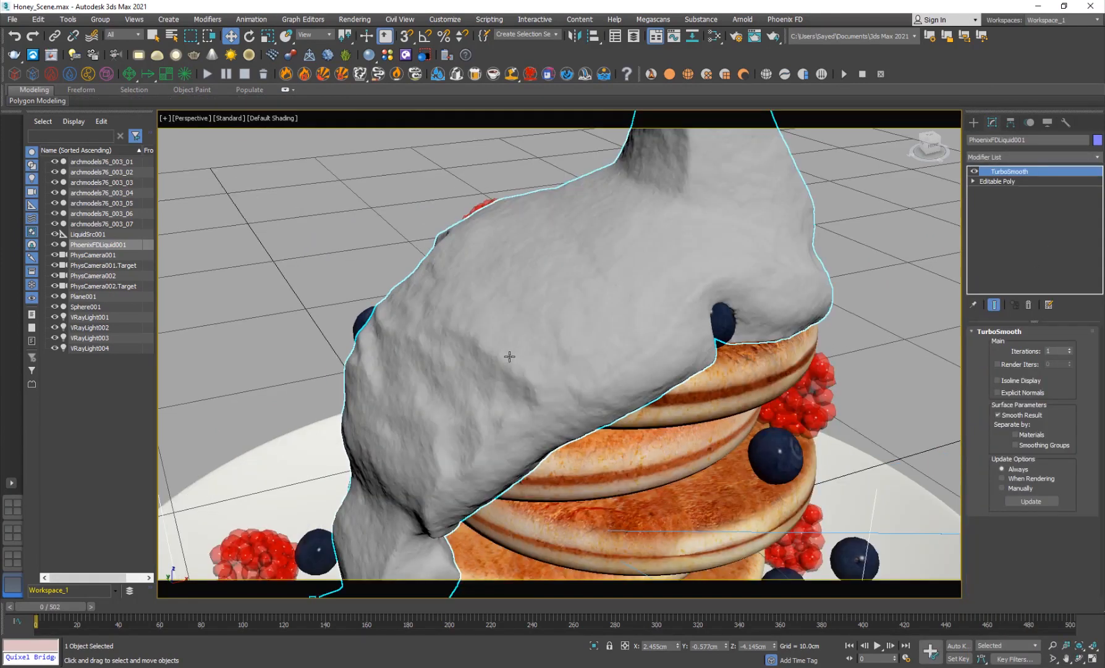
pyautogui.moveTo(507, 356); pyautogui.dragTo(487, 402)
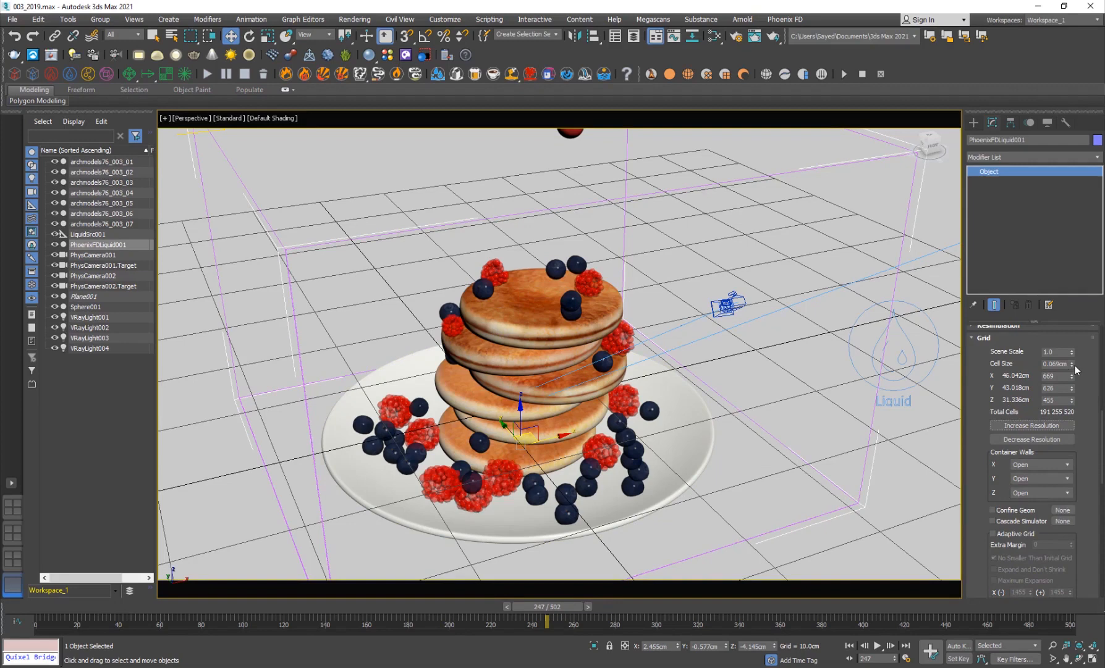
# Decrease Resolution to a 0.079 cm cell size and select the 126,907,872 total cells value.
pyautogui.click(1071, 363)
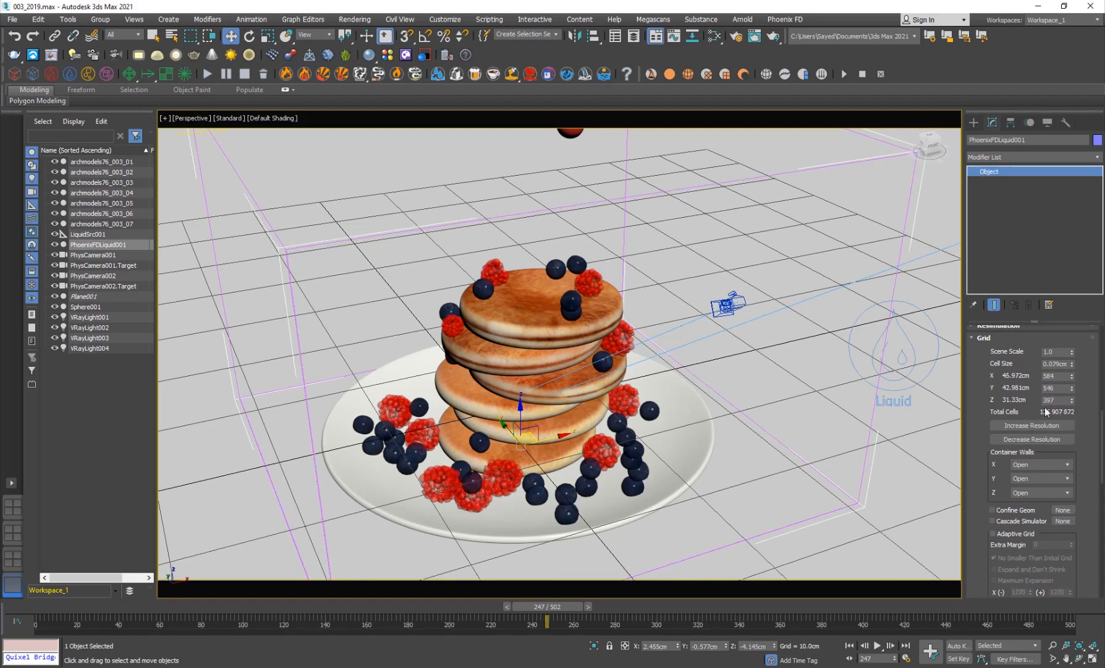
pyautogui.tripleClick(1056, 363)
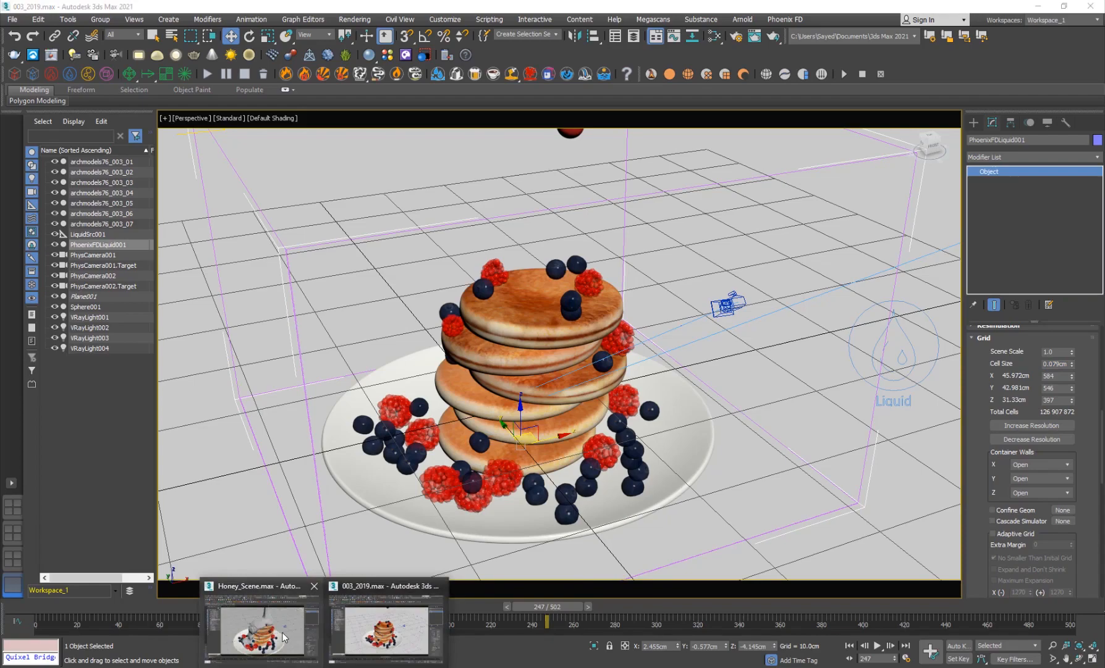
# Switch to Honey_Scene.max and select VRayLight001 to view its General rollout.
pyautogui.click(261, 628)
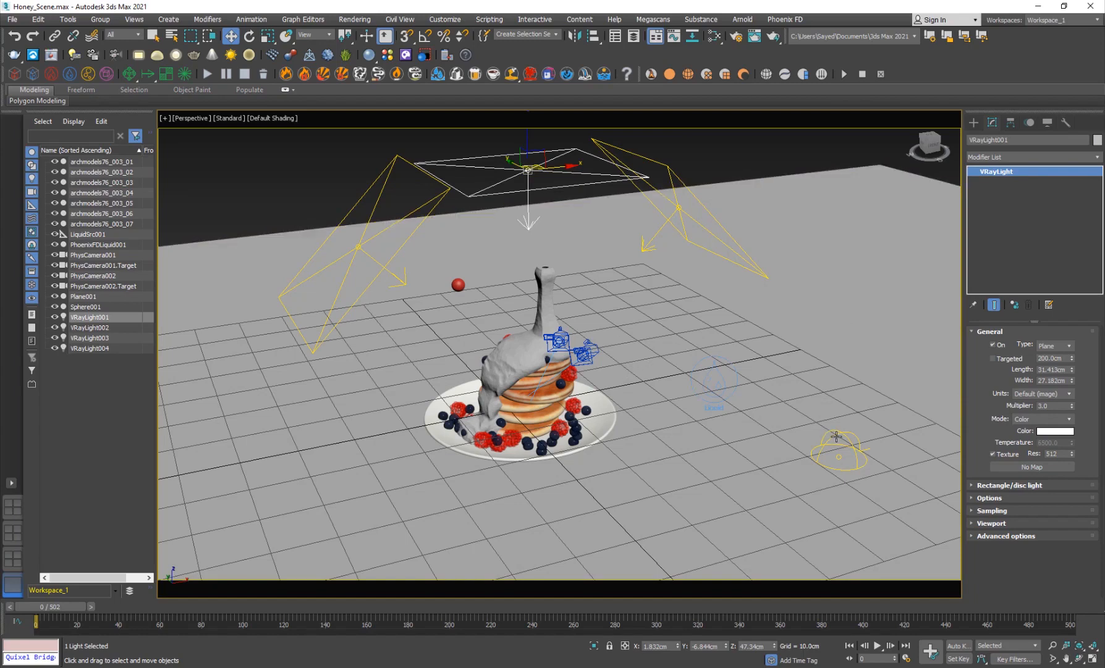
pyautogui.click(90, 348)
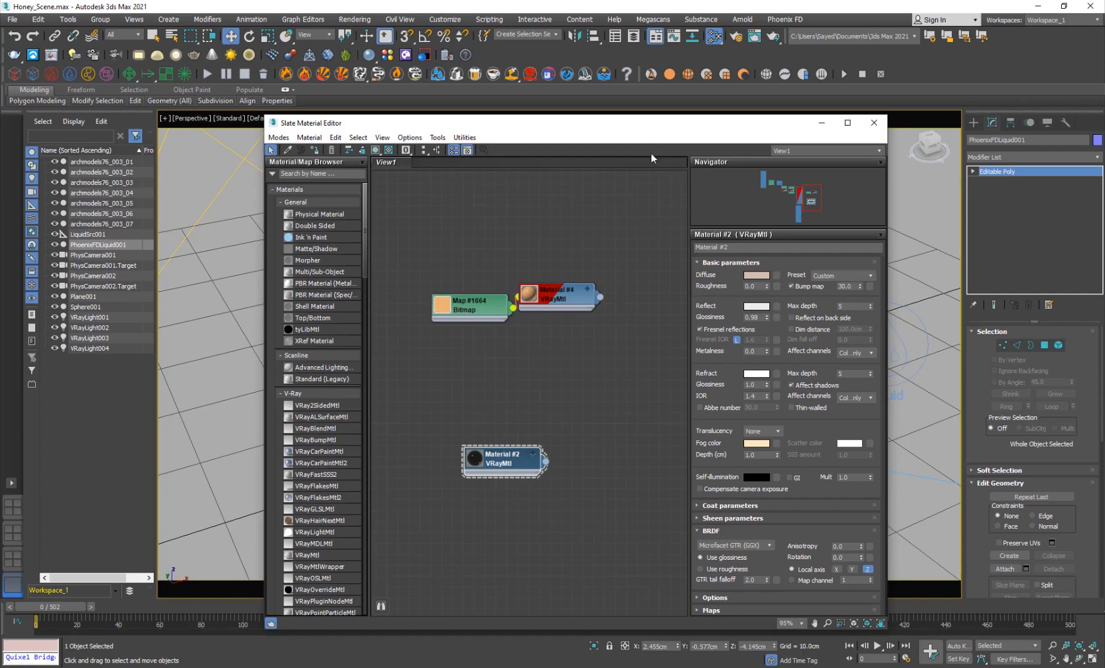
# Set Material #2's Reflect Glossiness to 0.95 in the Slate Material Editor.
pyautogui.click(757, 275)
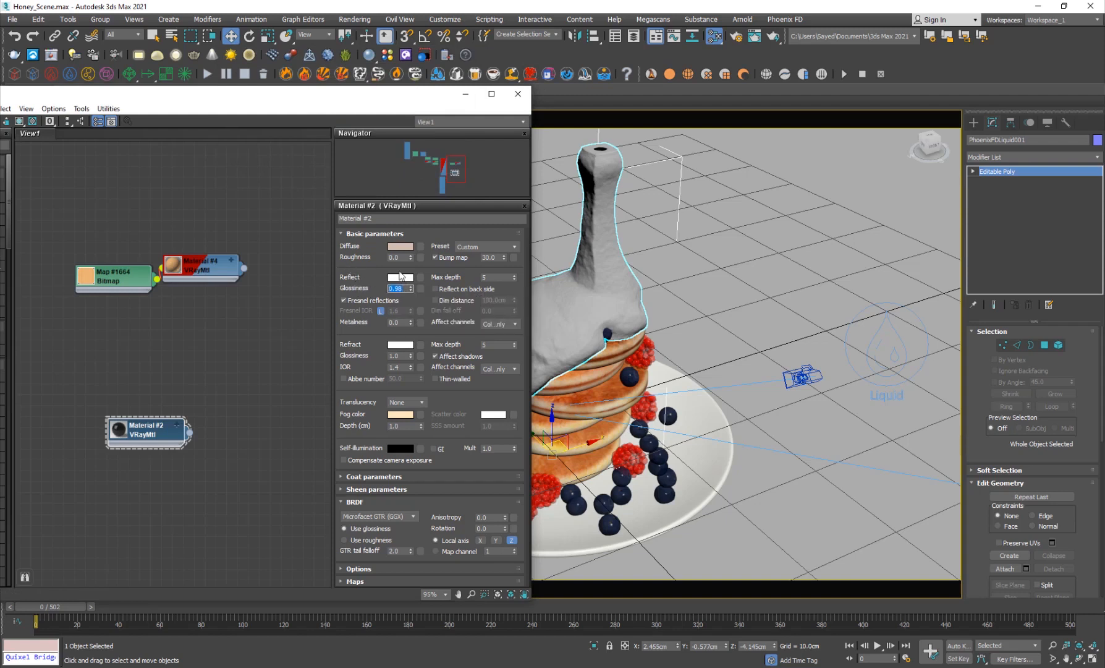
pyautogui.write('0.95')
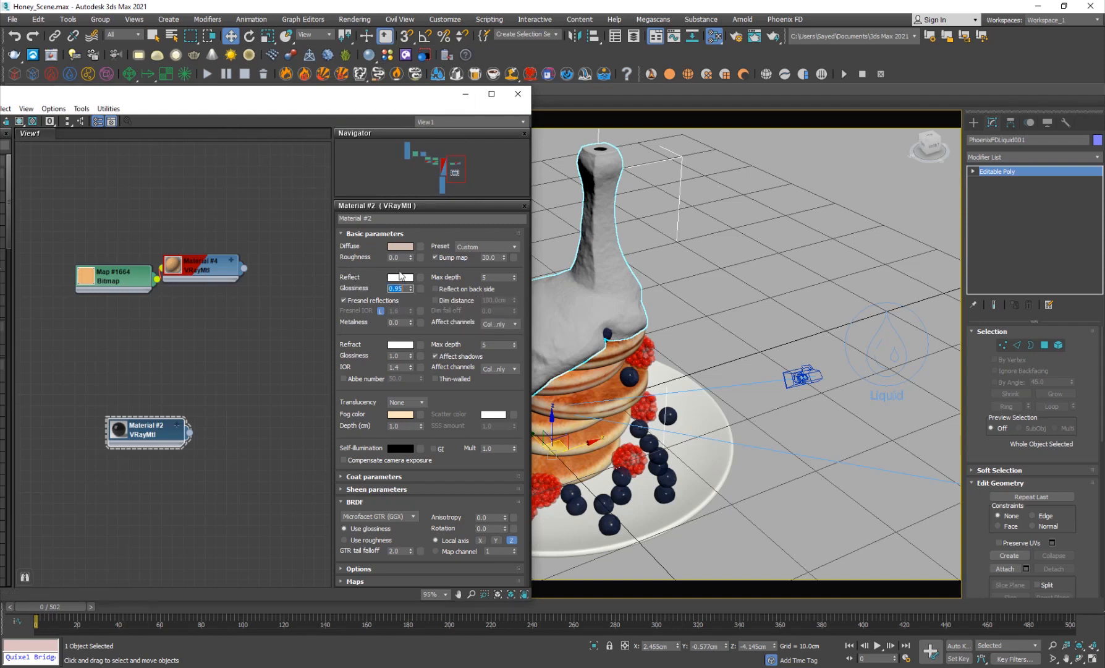
pyautogui.click(400, 345)
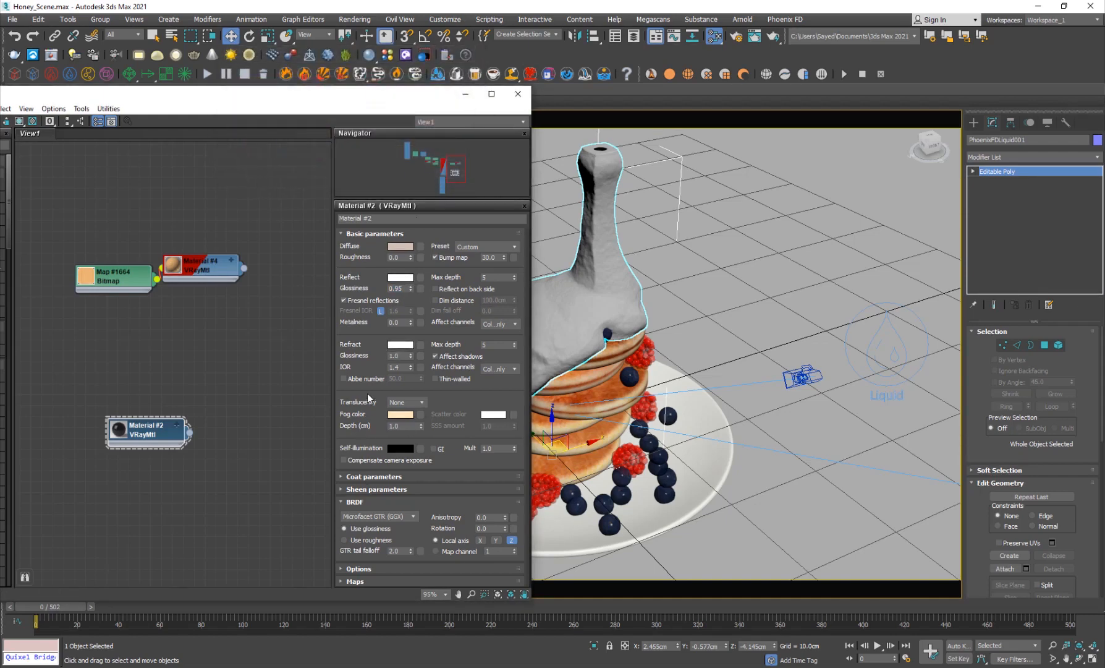
pyautogui.click(401, 414)
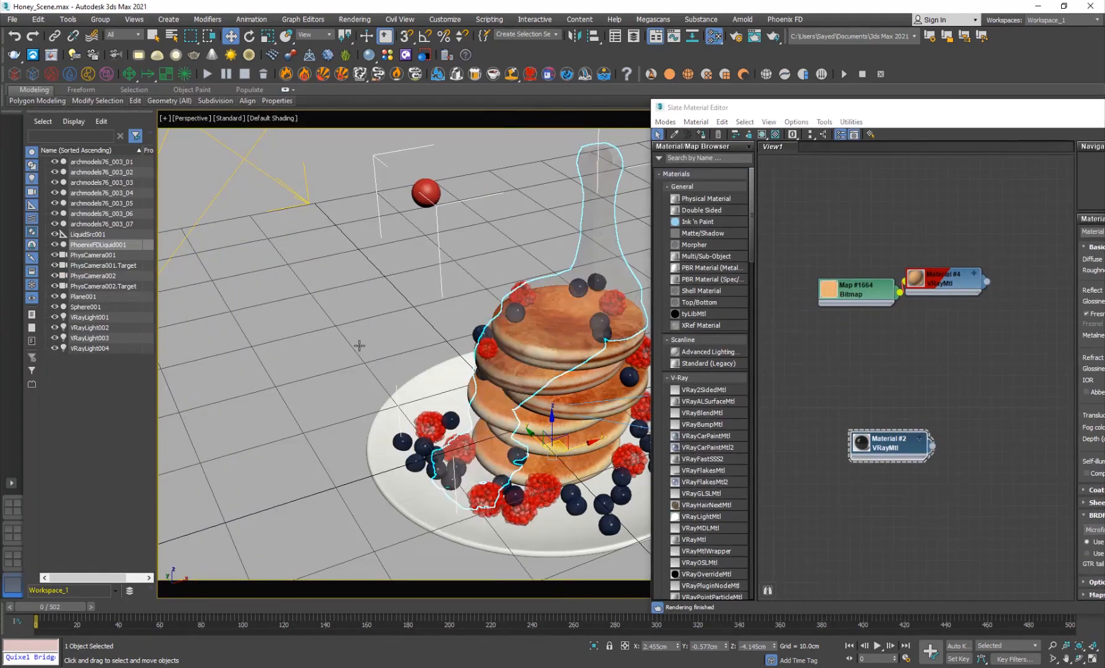
# Launch V-Ray IPR, cancel the Substance Compatibility prompt, and reopen the Slate Material Editor.
pyautogui.click(228, 117)
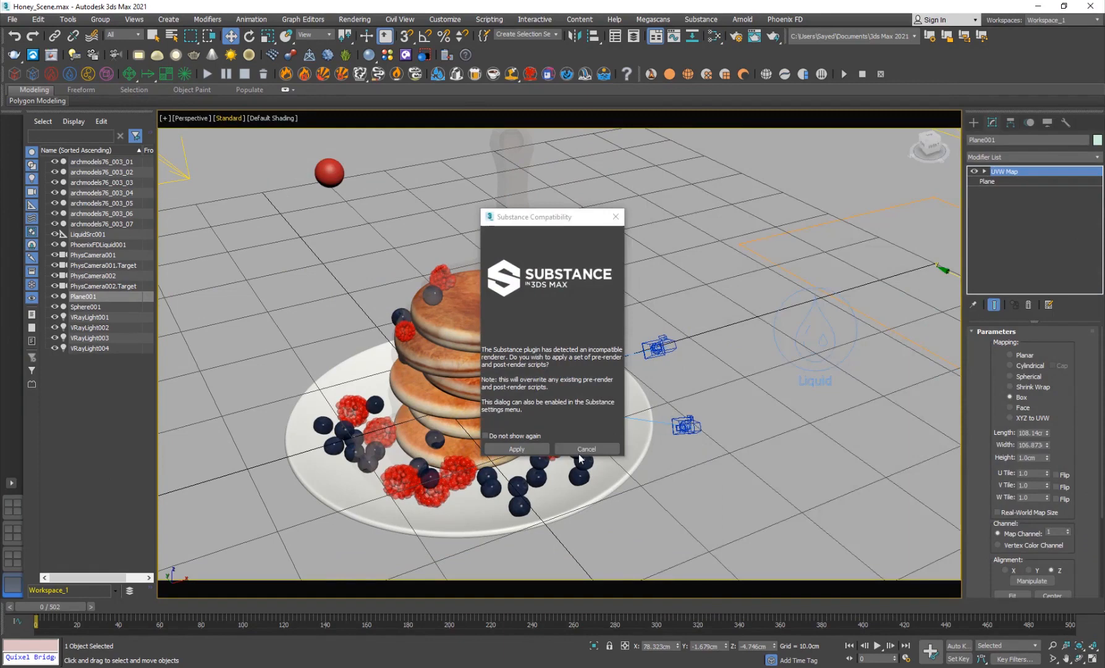
pyautogui.click(587, 449)
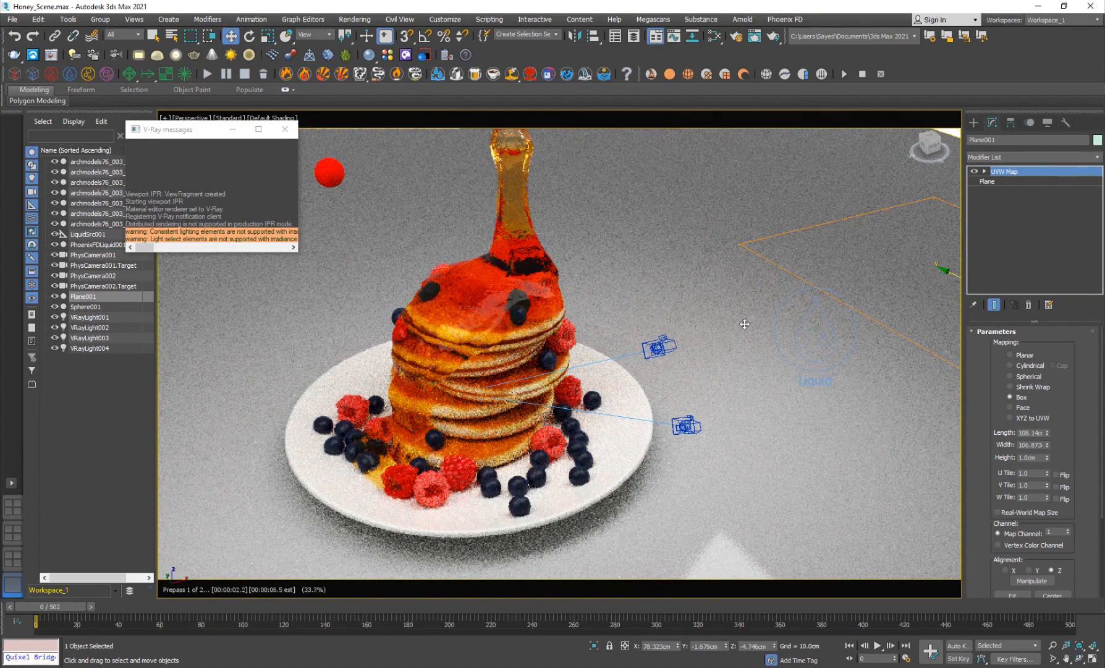
pyautogui.click(714, 36)
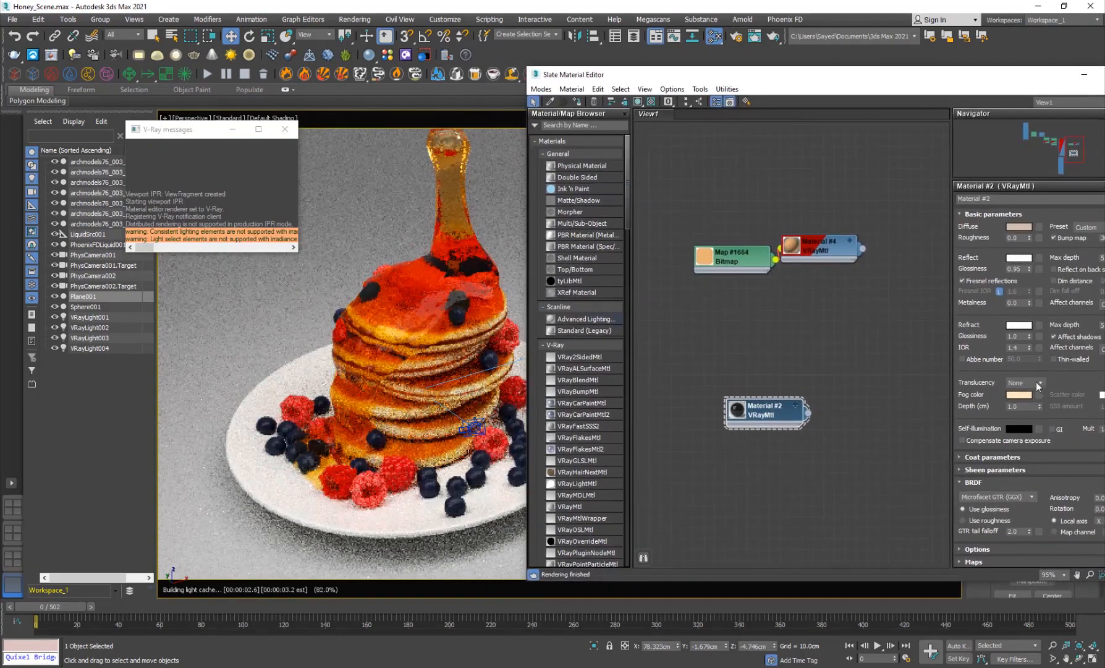
# Pick a new Fog color for Material #2 in the Color Selector.
pyautogui.click(1010, 393)
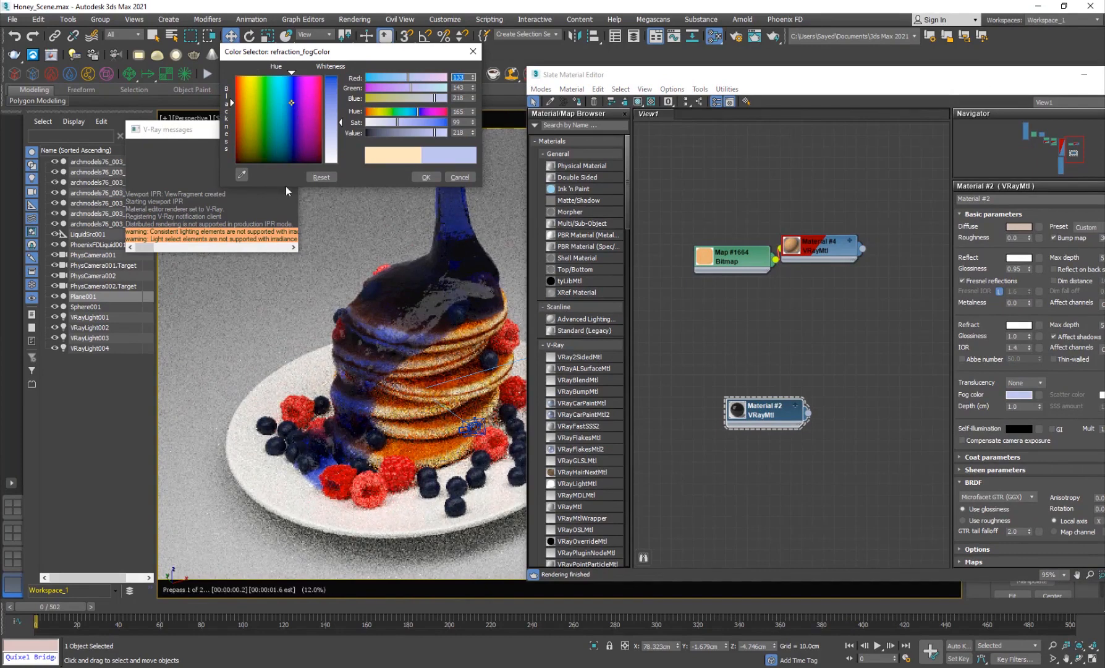
pyautogui.click(315, 92)
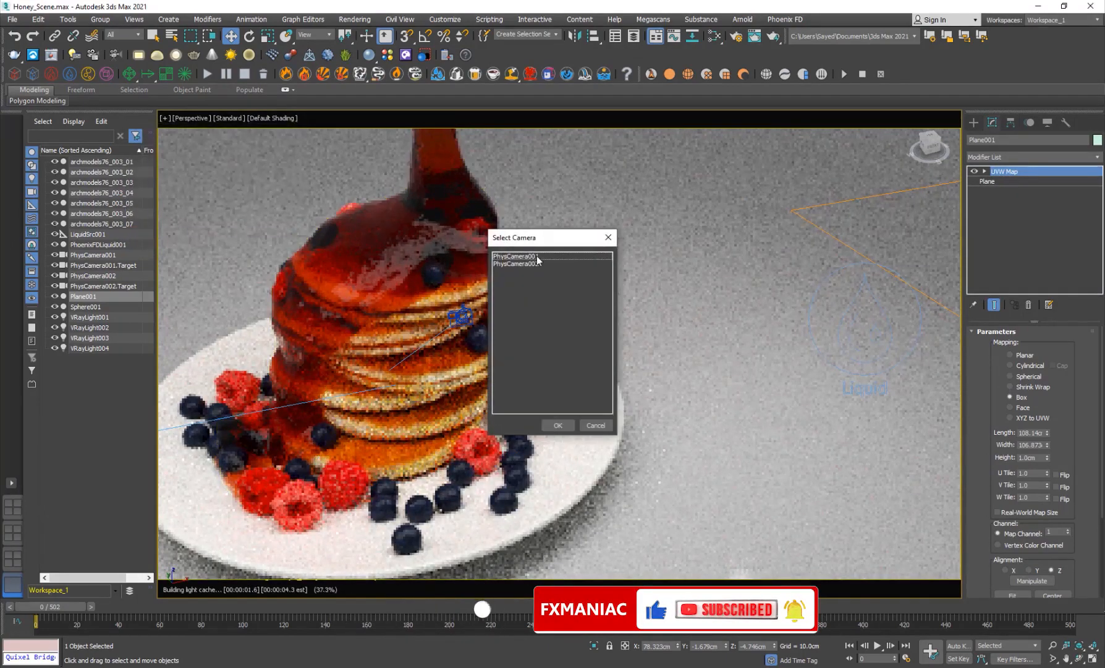
# Select PhysCamera001 in the Select Camera dialog as the viewport camera.
pyautogui.click(557, 426)
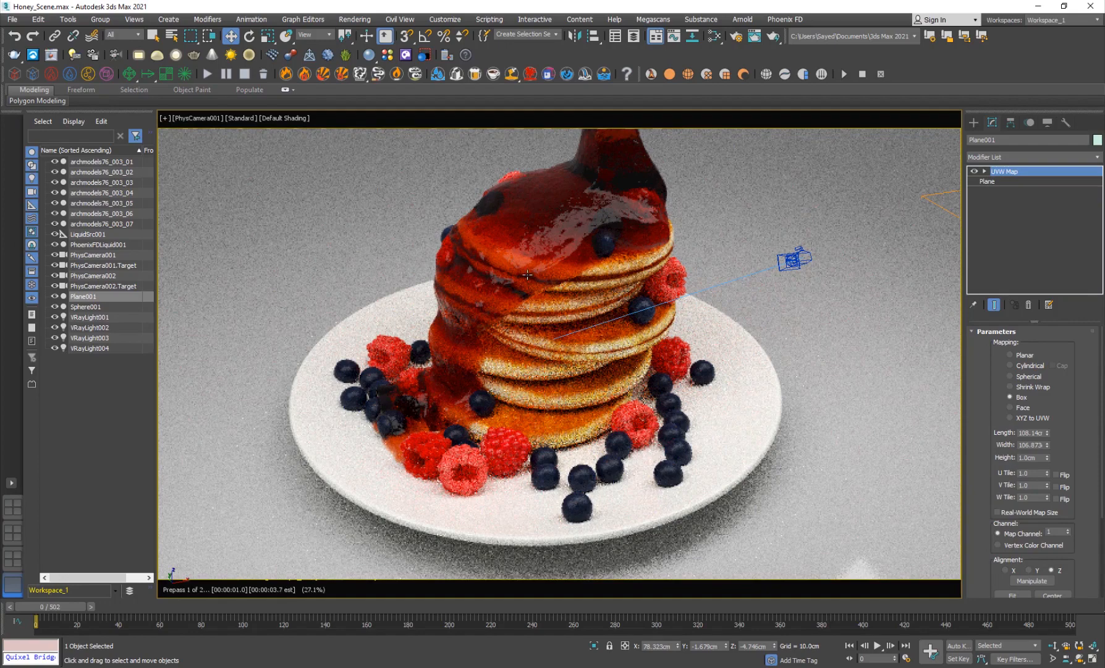
pyautogui.moveTo(594, 254)
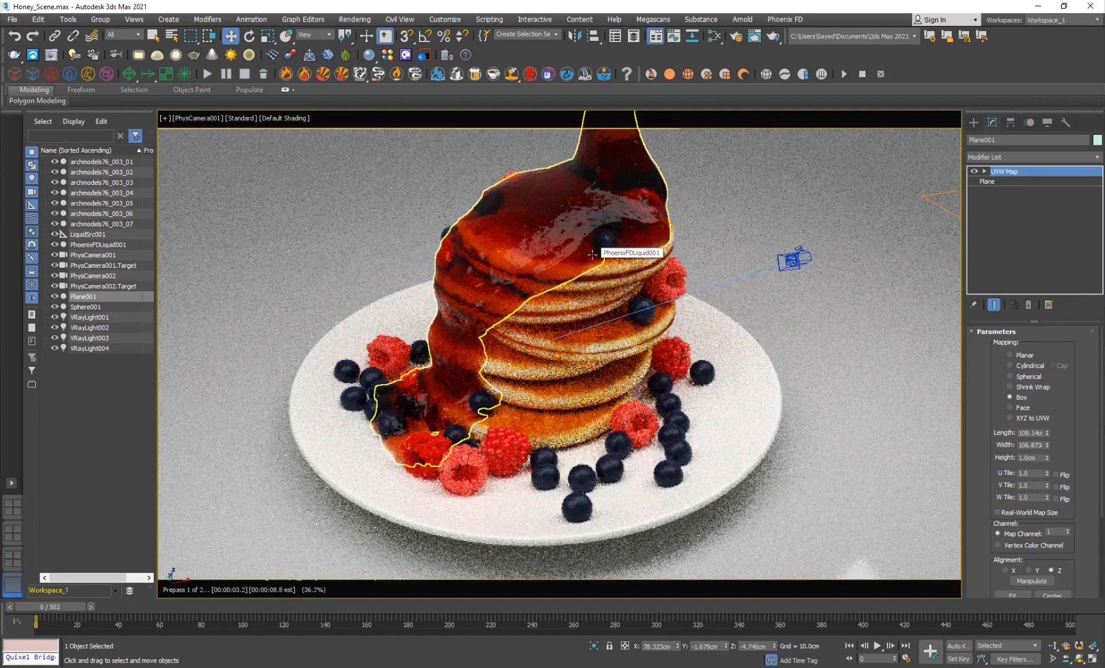